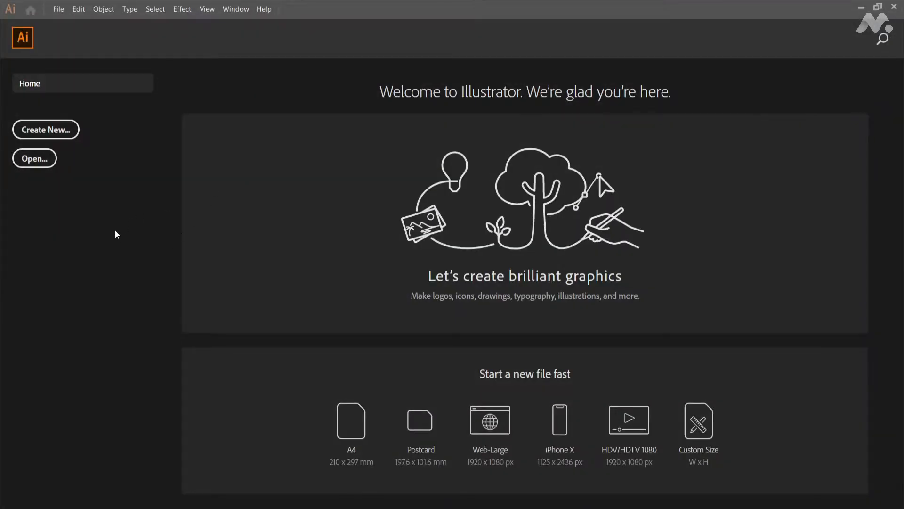
mouse_move(70, 127)
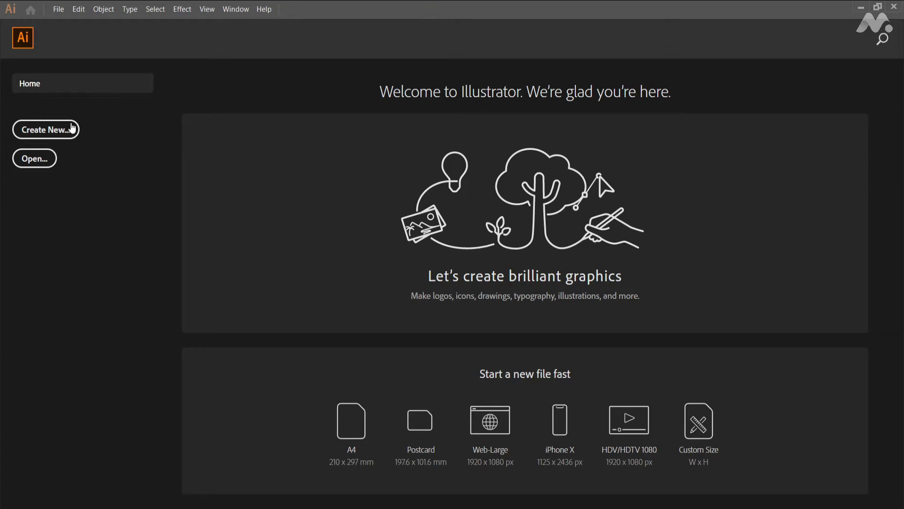
Step: Start a new document from the Home screen via Create New
click(46, 129)
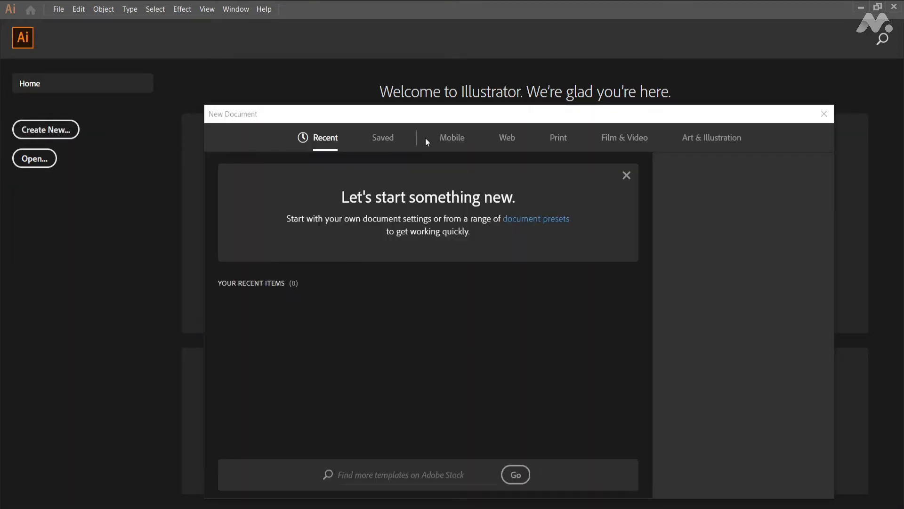
Step: Browse the Mobile and Art & Illustration presets and keep pixels as the unit
click(452, 137)
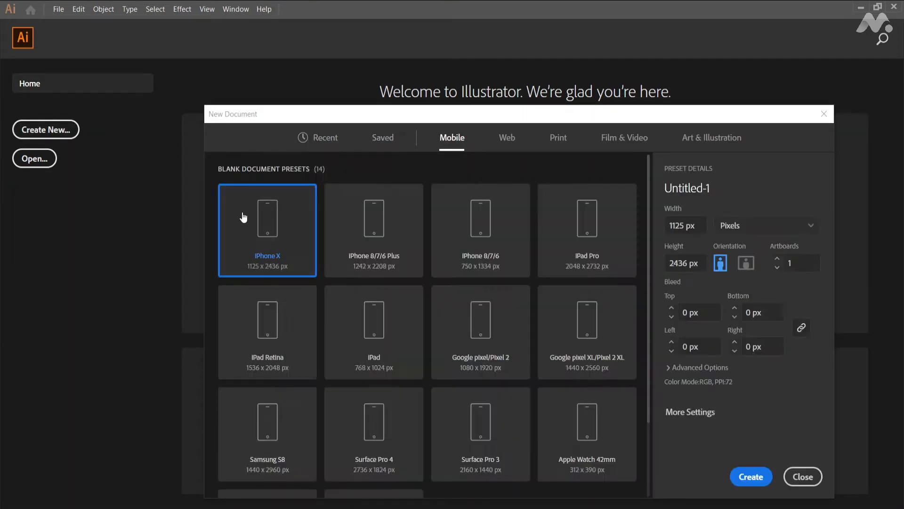
click(558, 138)
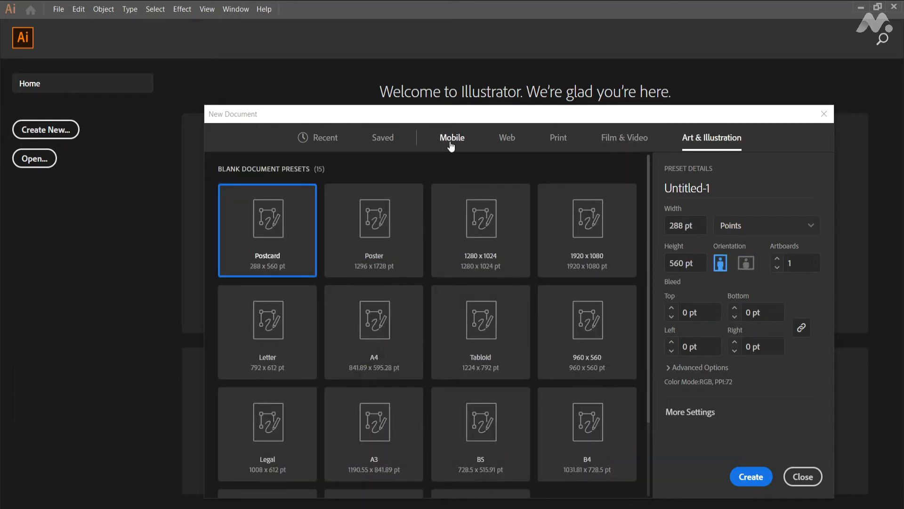
click(452, 138)
text(2000)
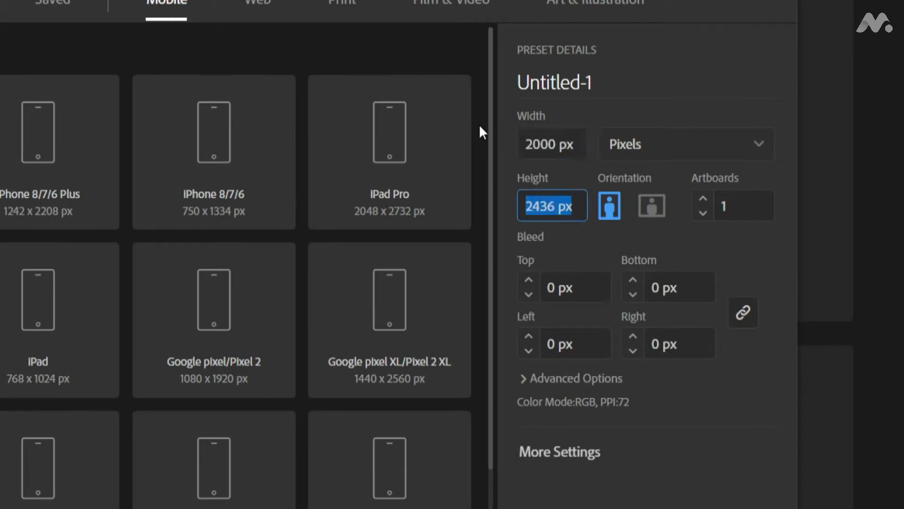
click(686, 143)
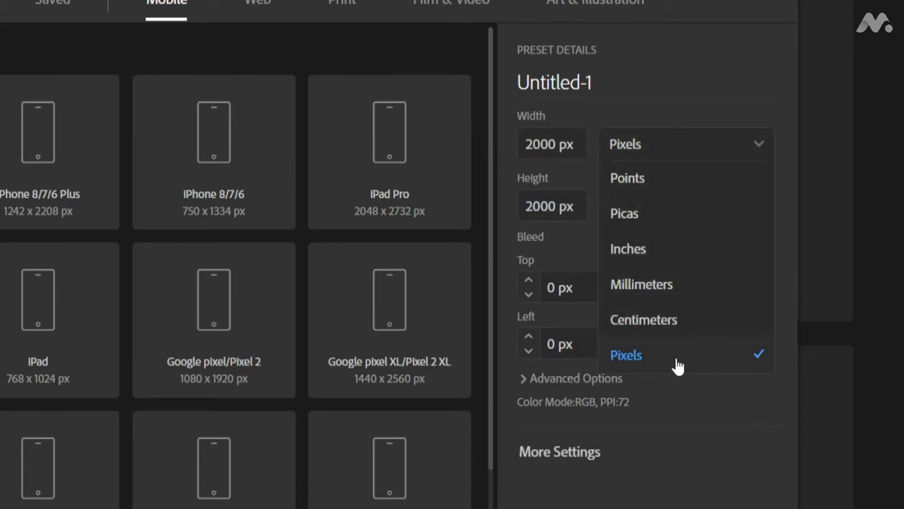
click(626, 355)
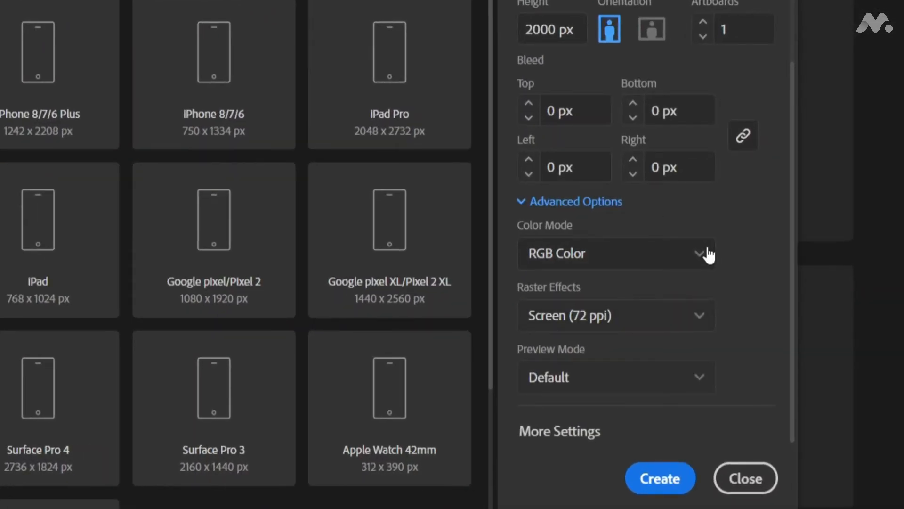
Step: Set raster effects to High (300 ppi), name the document '3D sphere' and create it
click(616, 254)
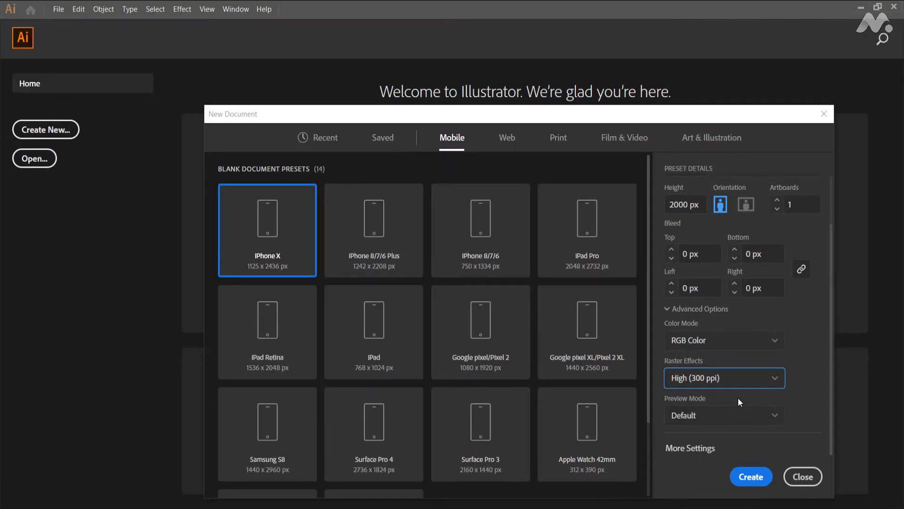
click(689, 447)
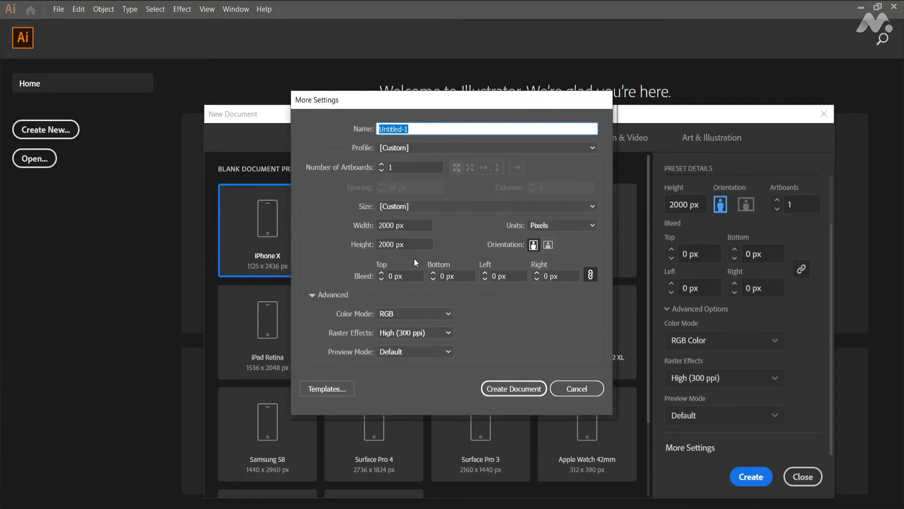
mouse_move(513, 392)
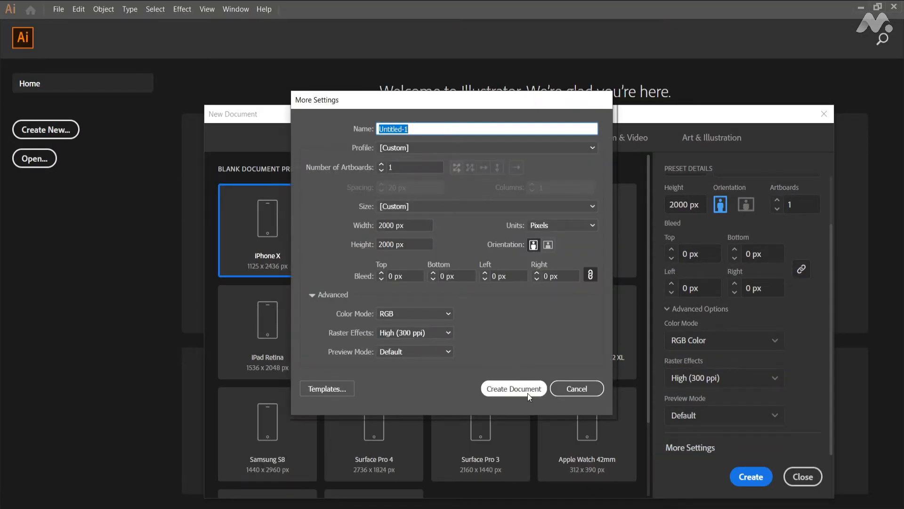
click(575, 388)
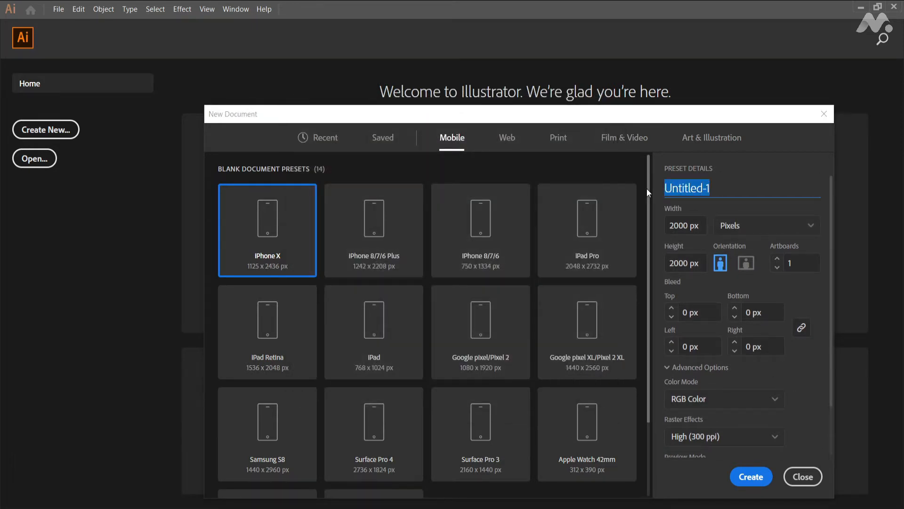
text(3D sphere)
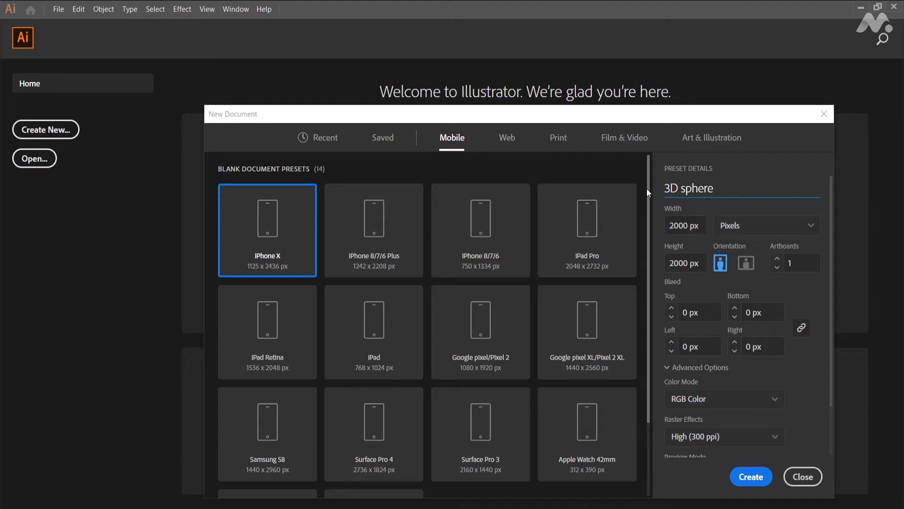
click(235, 8)
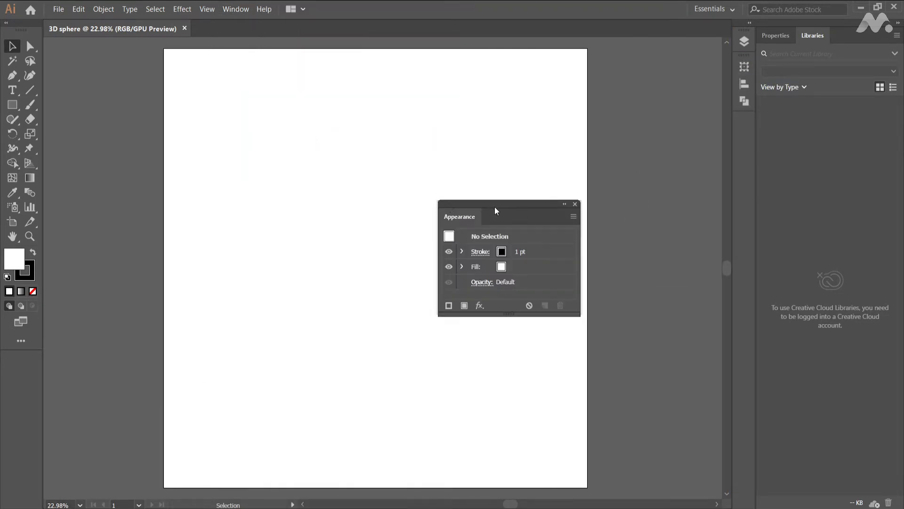
Step: Close the floating Appearance panel to reveal the document properties
click(236, 9)
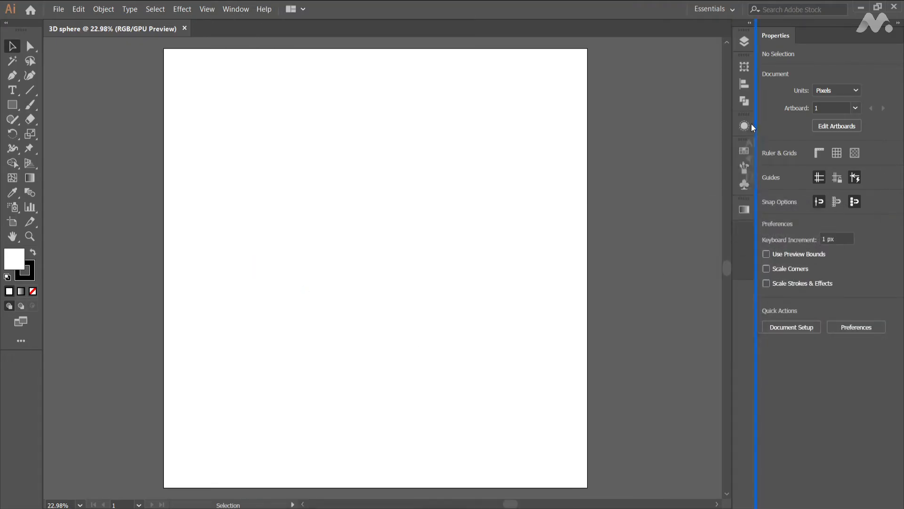
mouse_move(12, 105)
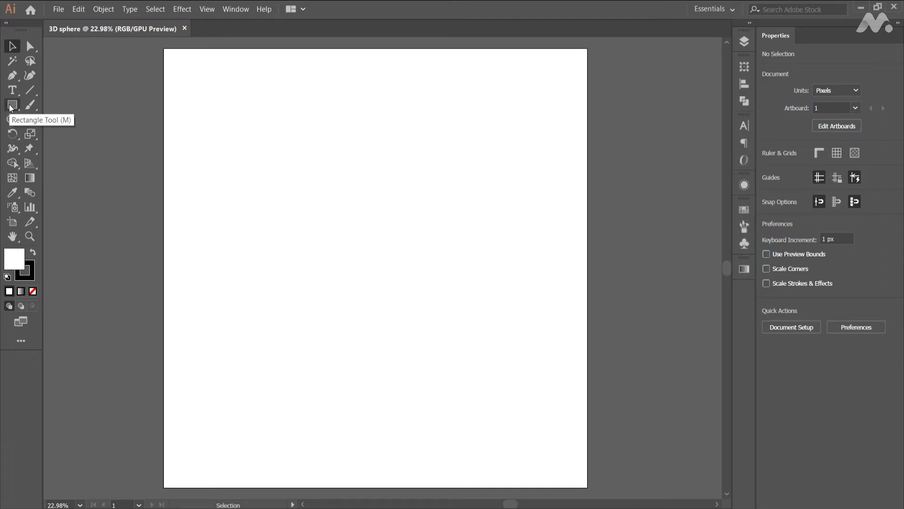
Step: Place a rectangle of exactly 2000 by 2000 px on the artboard
click(321, 194)
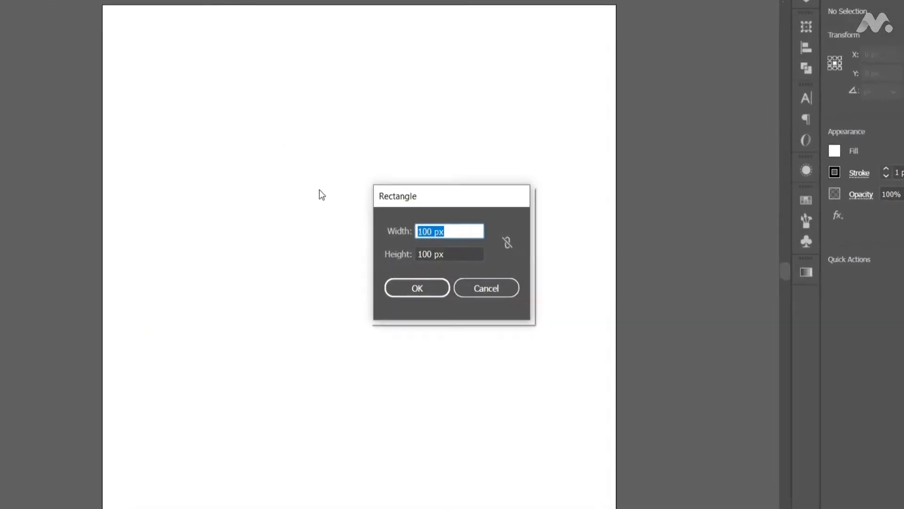
text(2000)
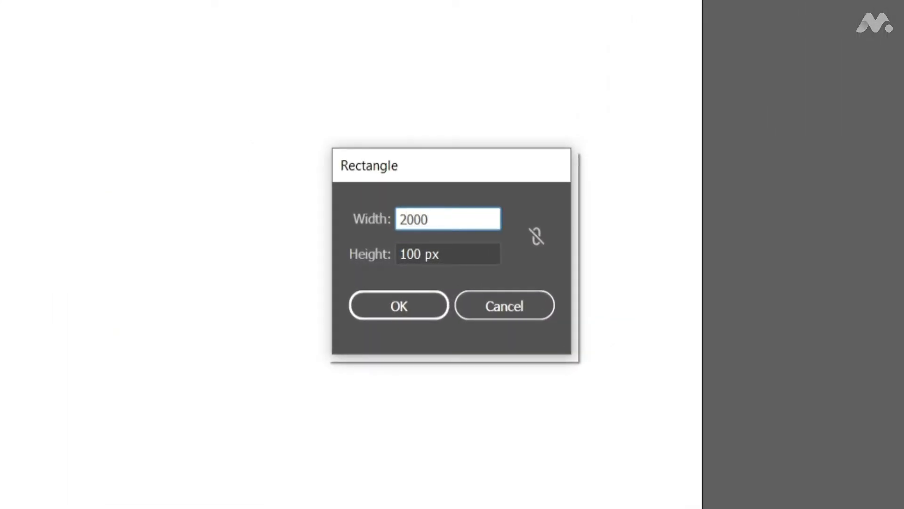
text(2000)
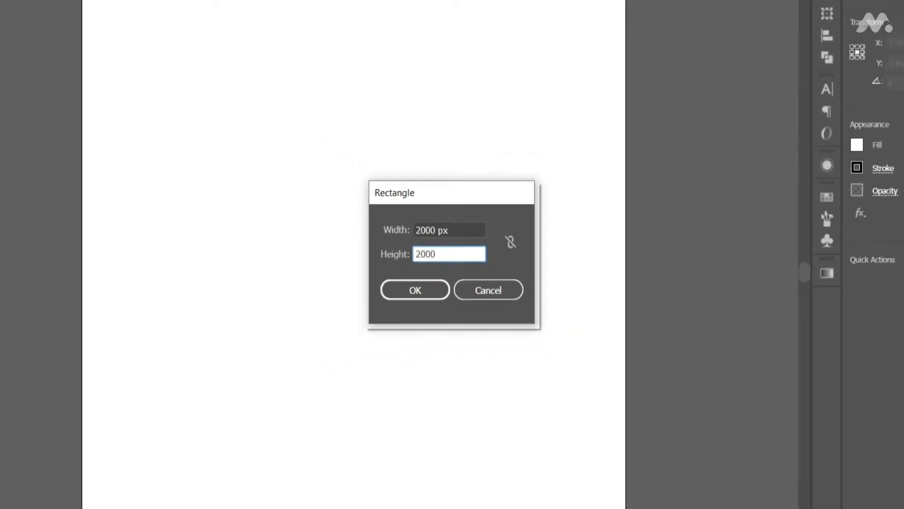
click(414, 289)
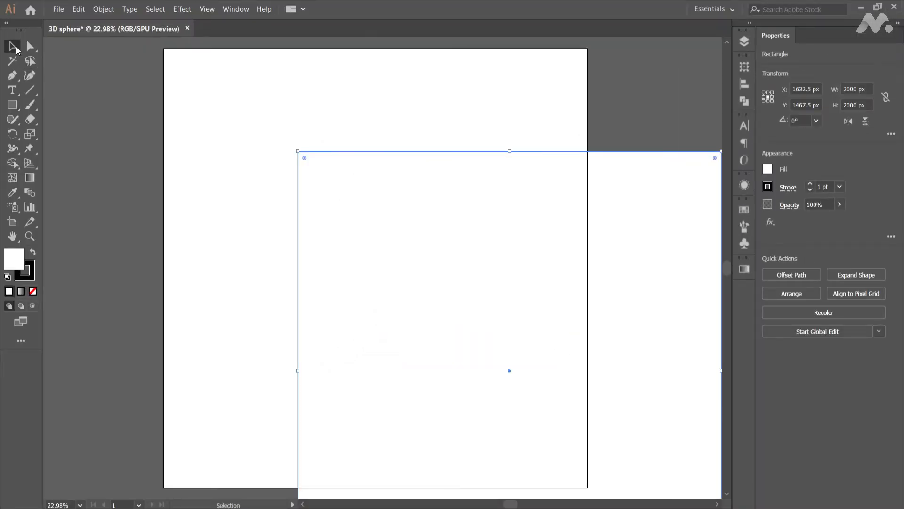
Step: Centre the rectangle on the artboard using the Align options
click(744, 83)
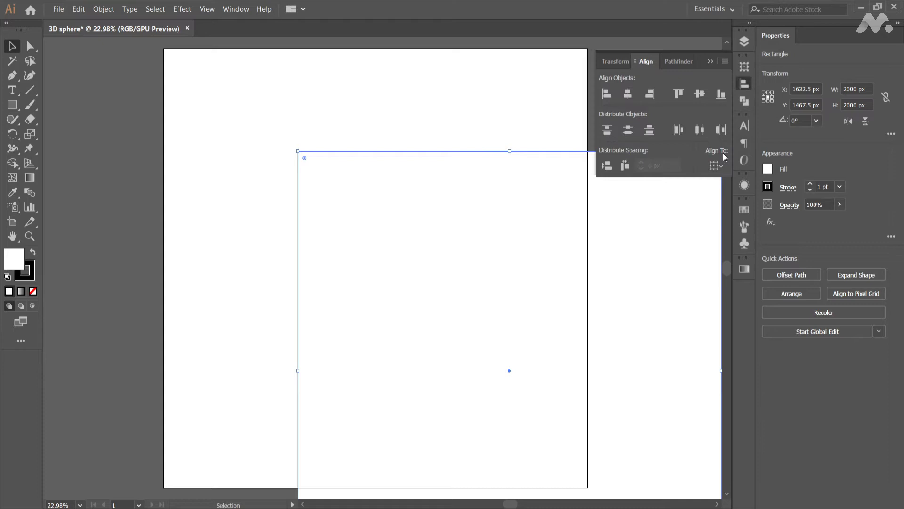
click(678, 94)
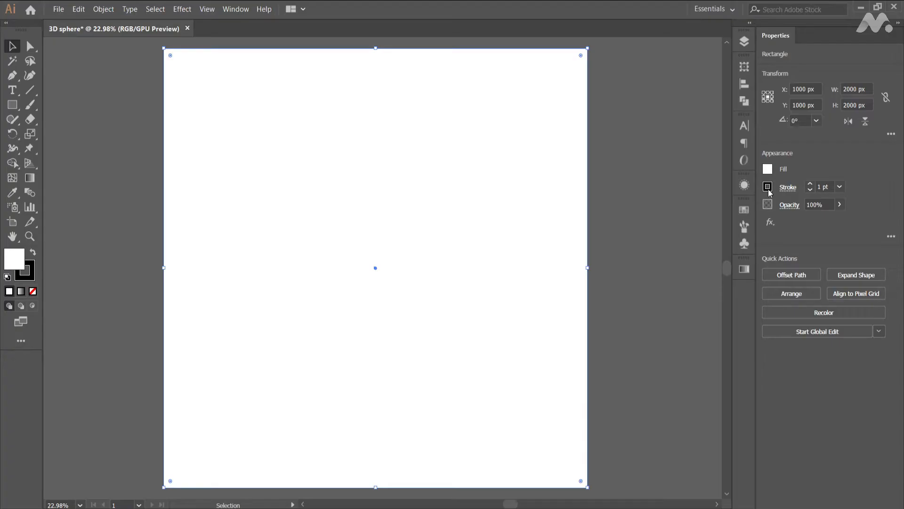
Step: Remove the rectangle's stroke and give it a dark purple radial gradient fill
click(767, 187)
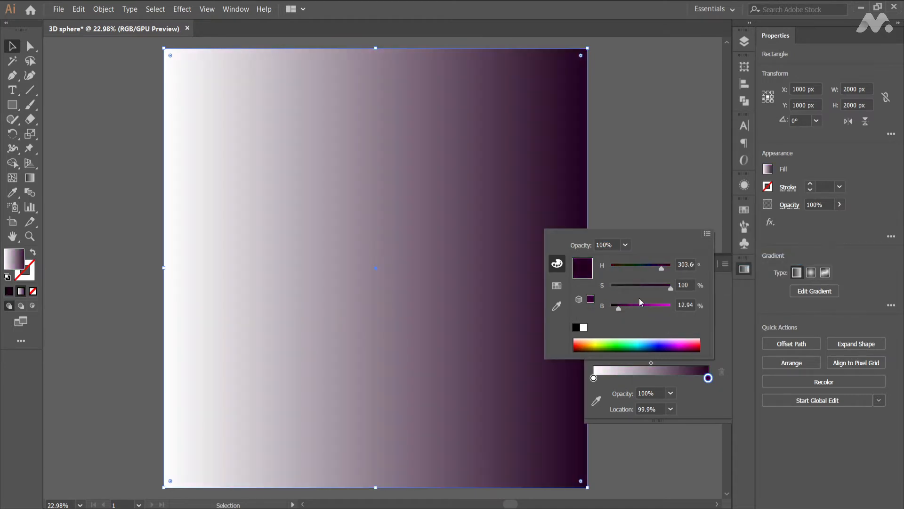
click(594, 377)
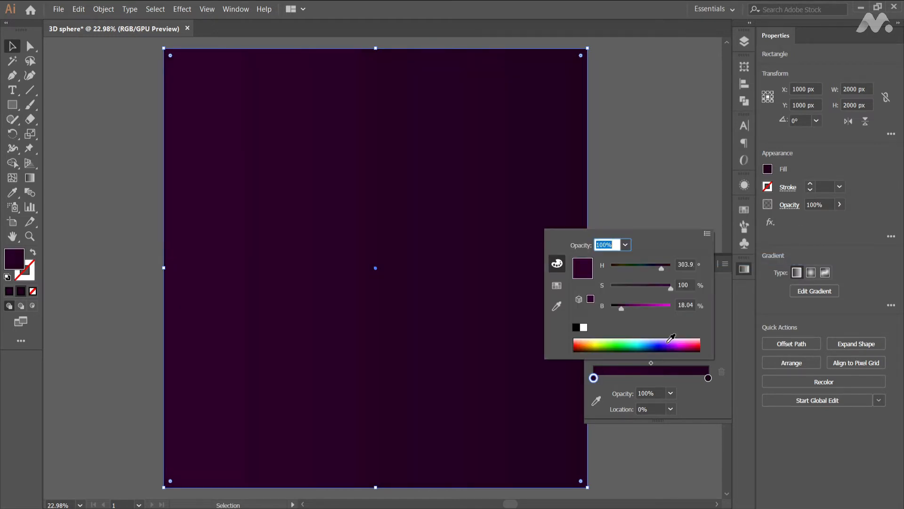
drag(622, 308, 630, 307)
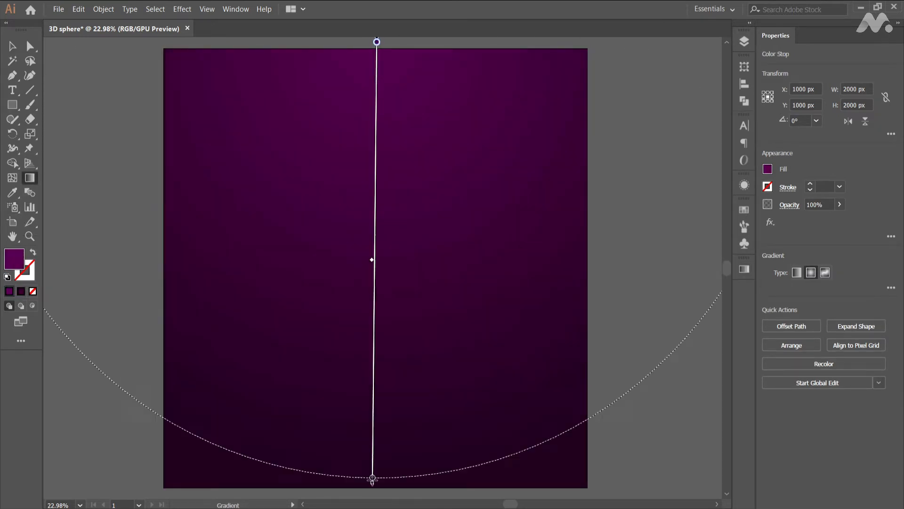
Step: Show rulers around the canvas from the View menu
click(207, 8)
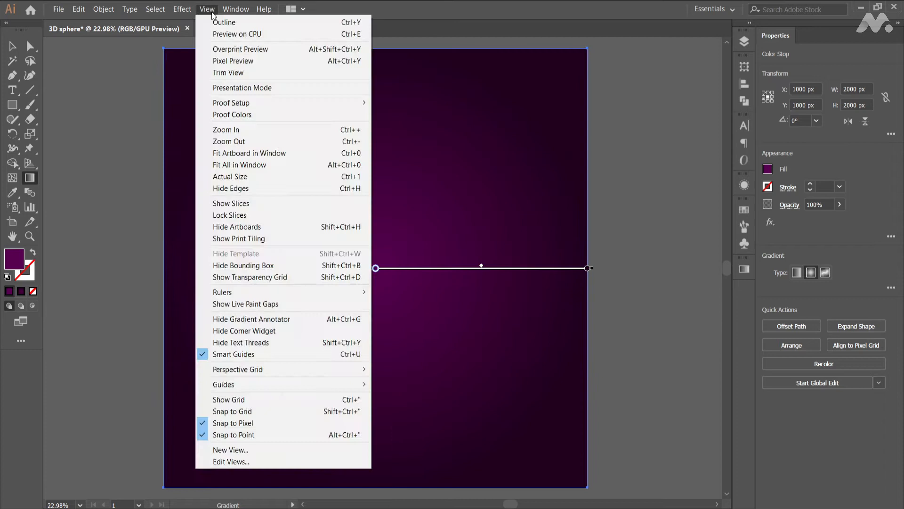
mouse_move(223, 292)
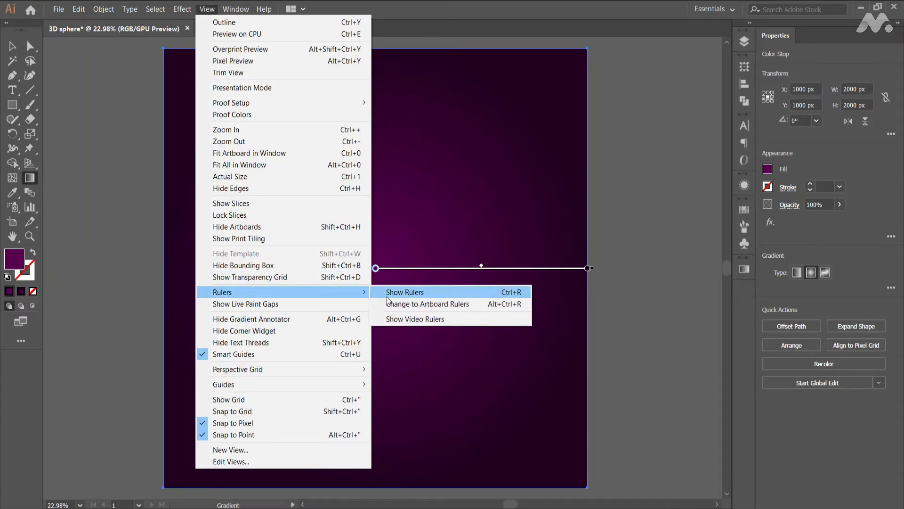
click(404, 292)
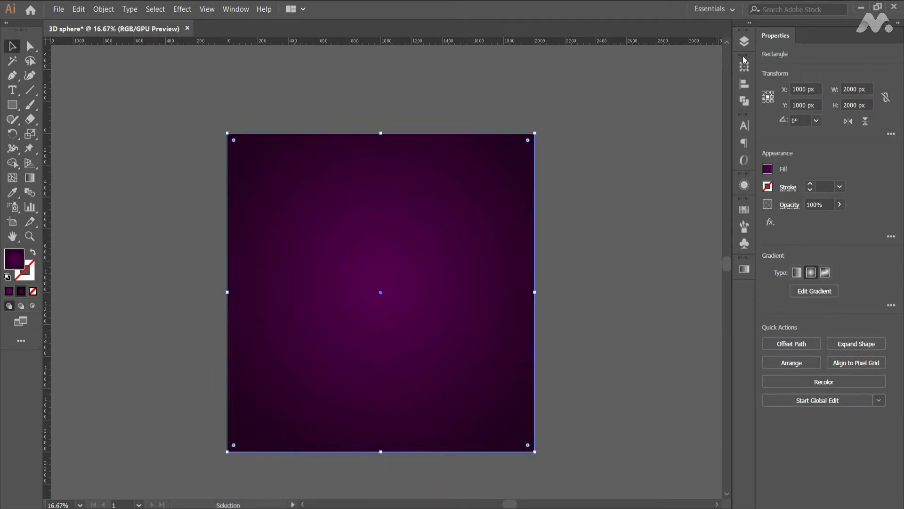
click(744, 41)
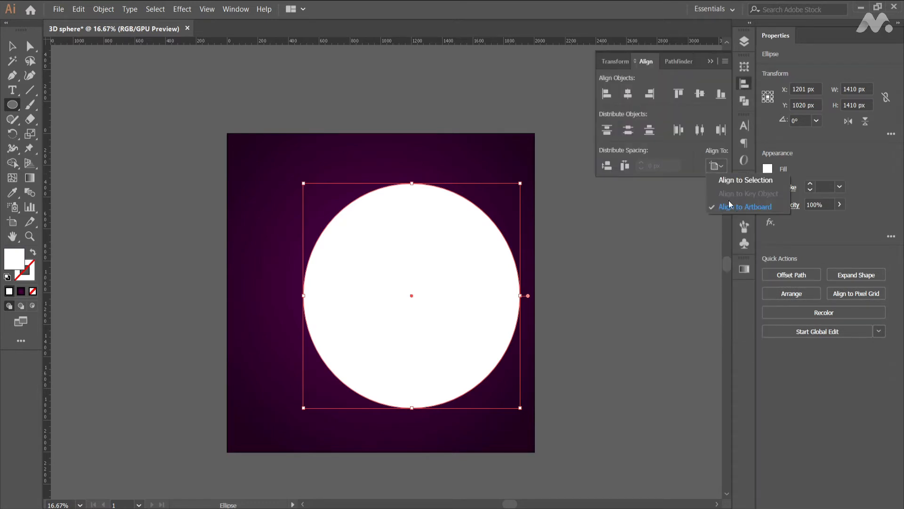
Step: Set the Align panel to align relative to the artboard
click(744, 206)
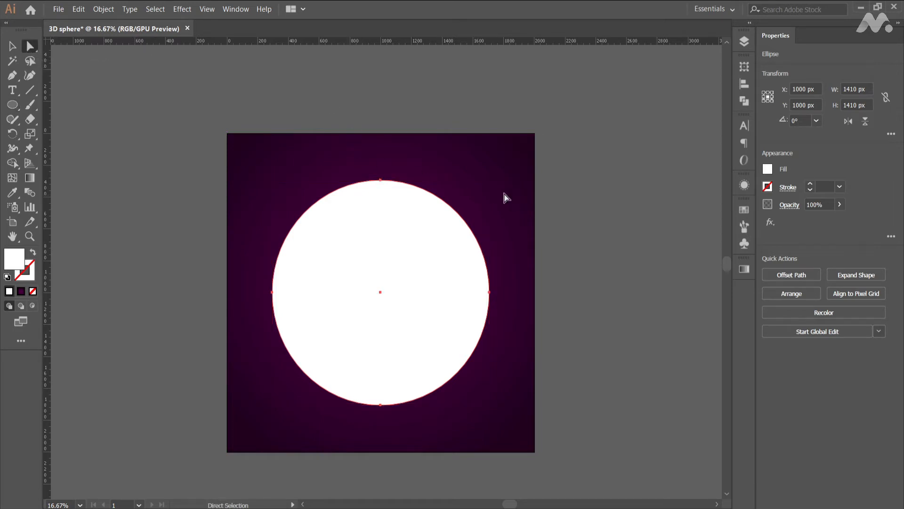
Step: Select and delete the circle's right half, leaving a white half-circle
drag(507, 196, 499, 337)
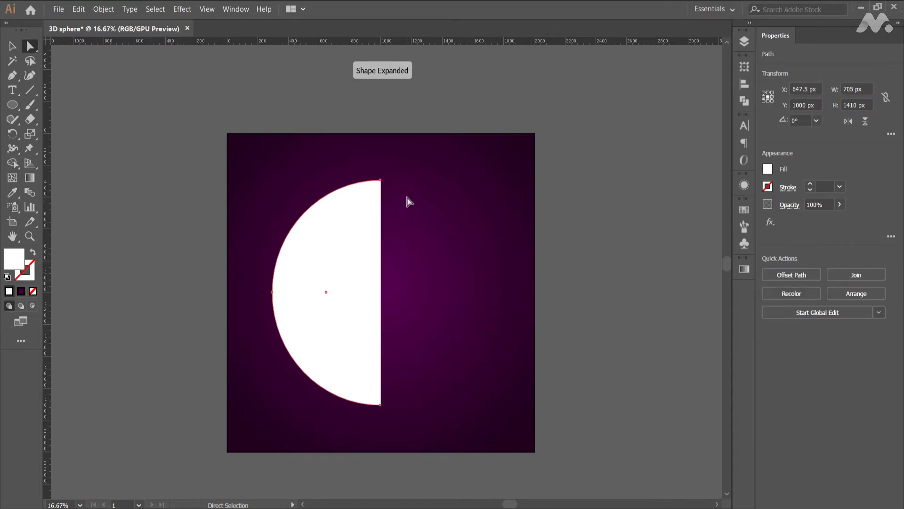
mouse_move(402, 164)
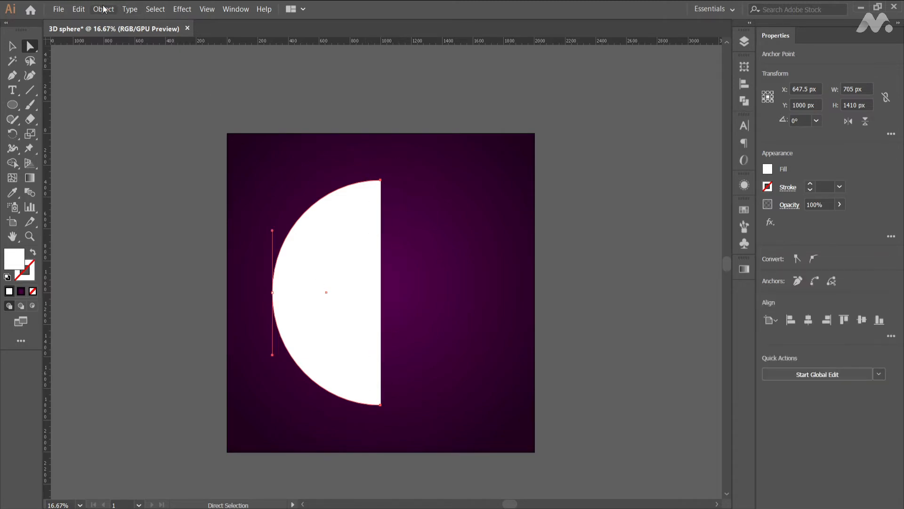
click(102, 8)
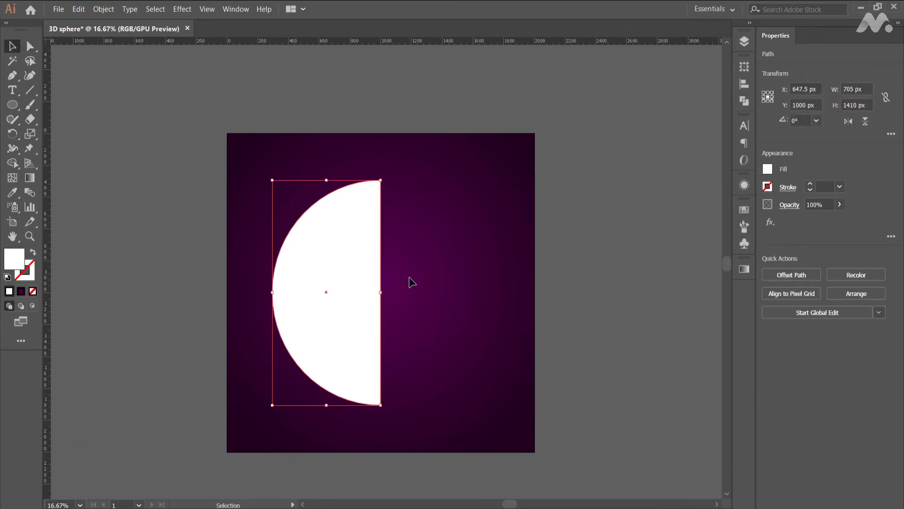
Step: Apply 3D Revolve with preview on, revolving from the right edge to form a sphere
click(182, 8)
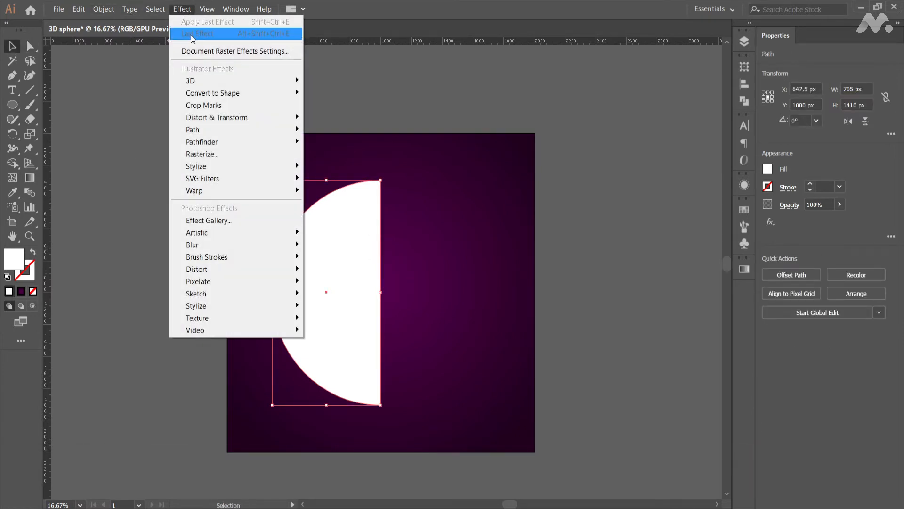
mouse_move(190, 80)
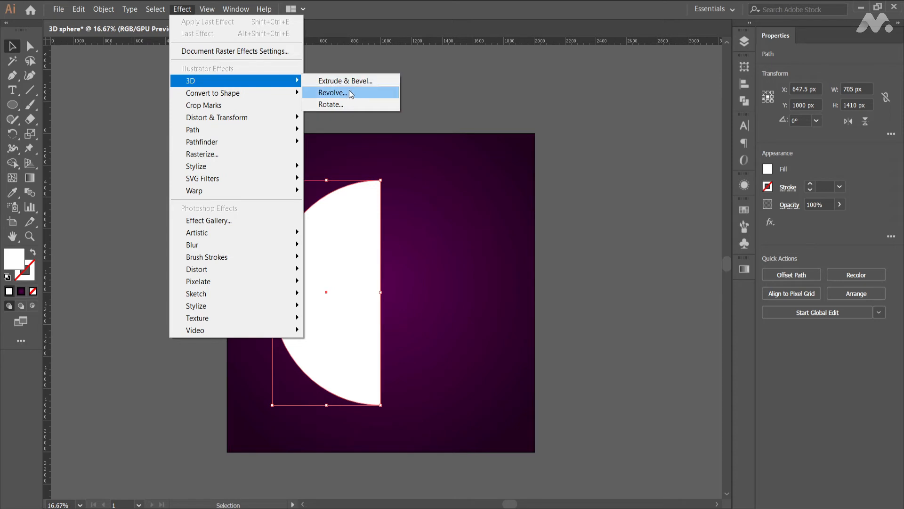
click(331, 93)
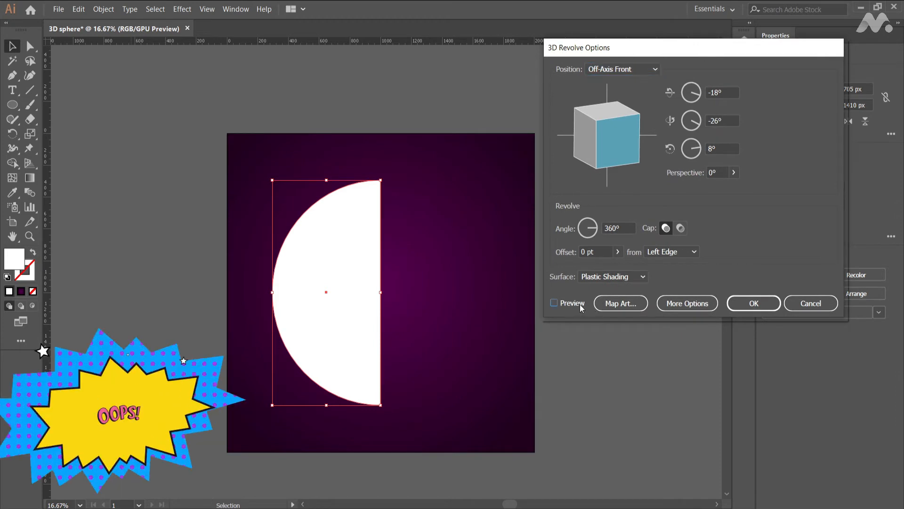
click(553, 303)
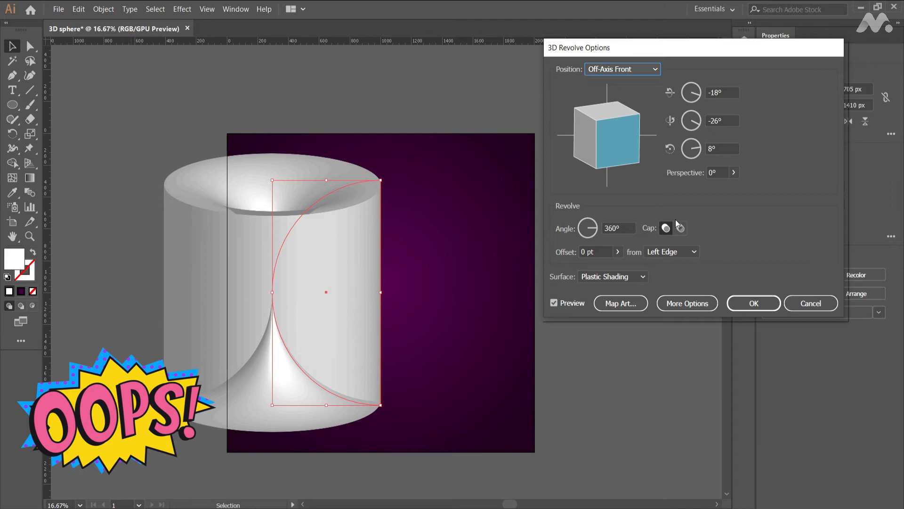
click(671, 251)
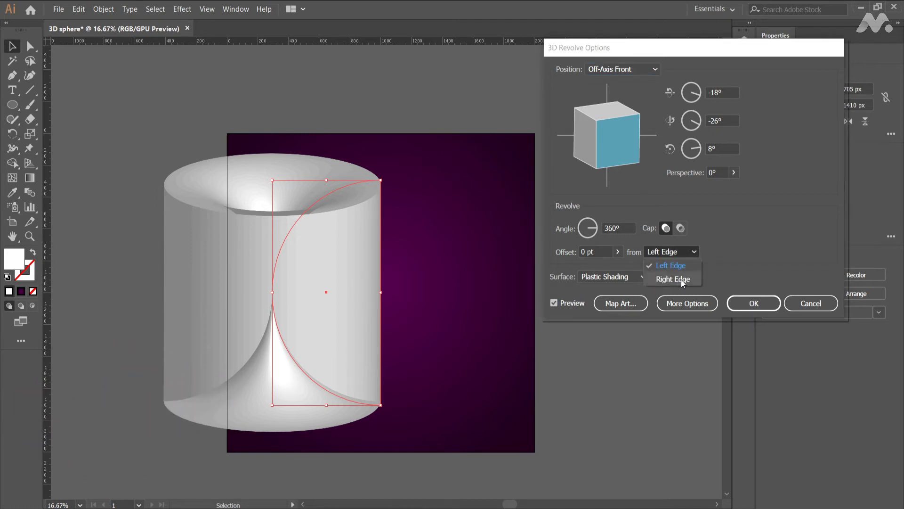
click(673, 279)
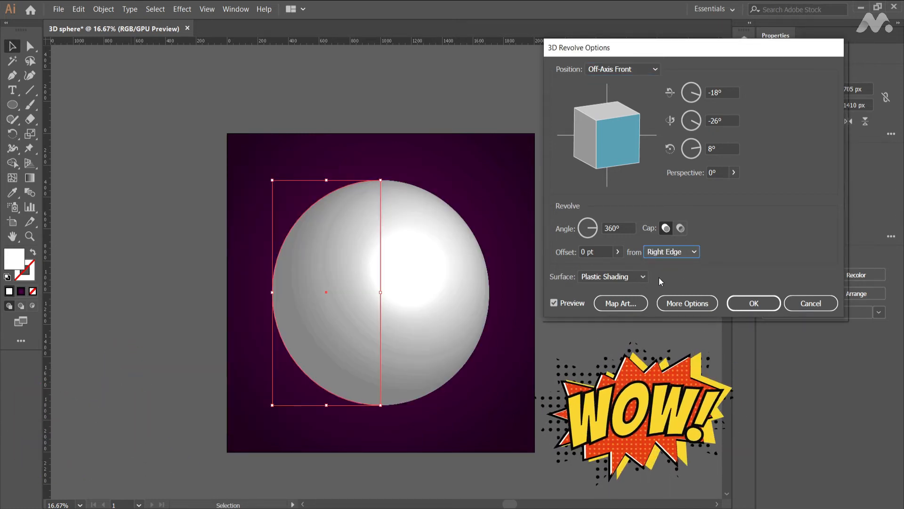
Step: Keep plastic shading, set Blend Steps to 100 and confirm the revolve
click(641, 276)
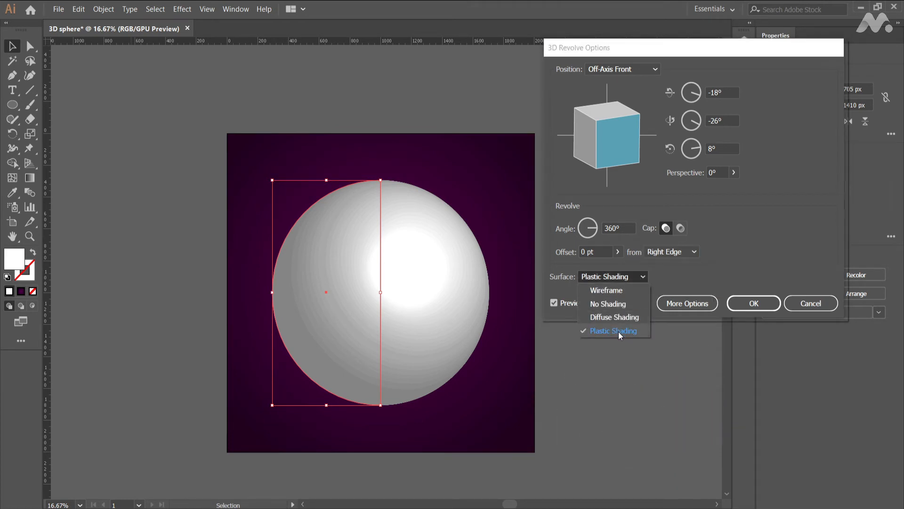
click(614, 331)
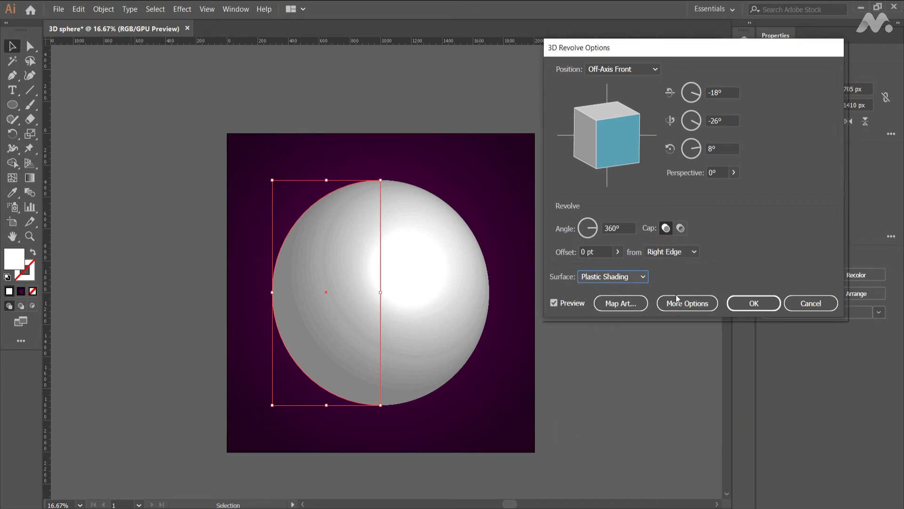
click(686, 302)
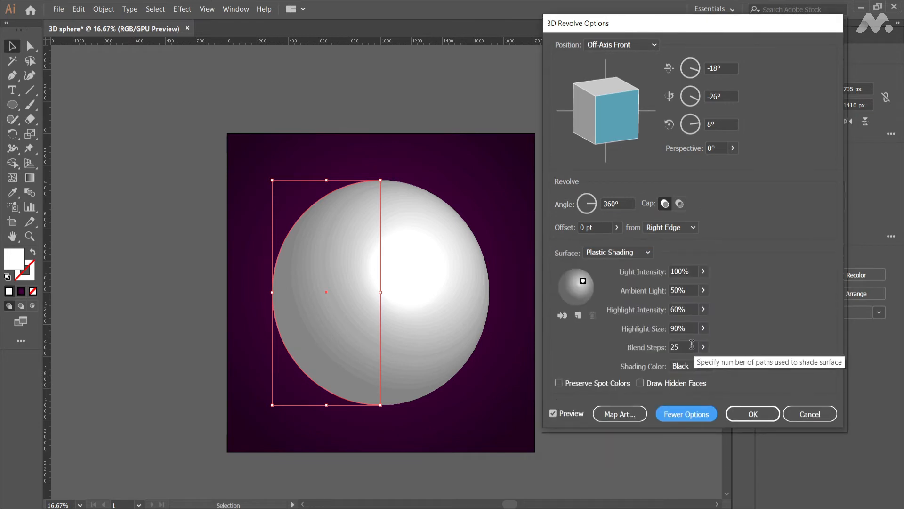
click(683, 347)
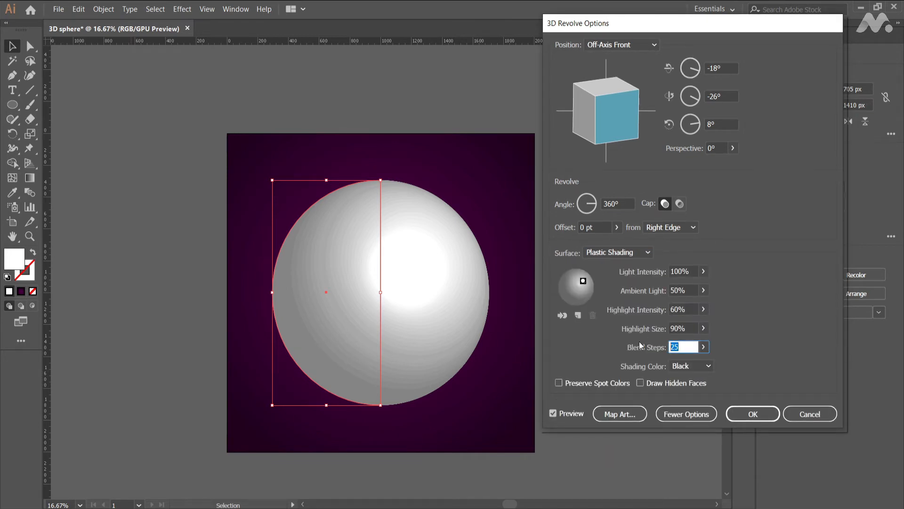
text(100)
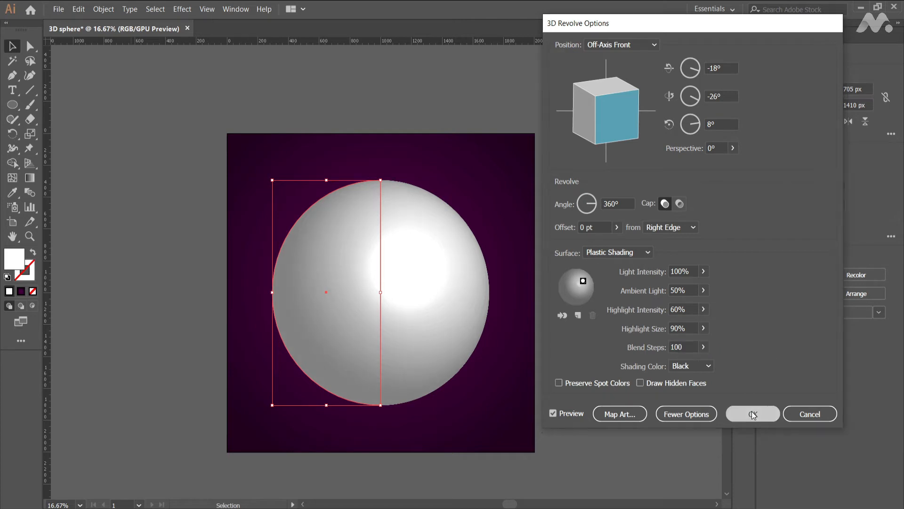
click(752, 414)
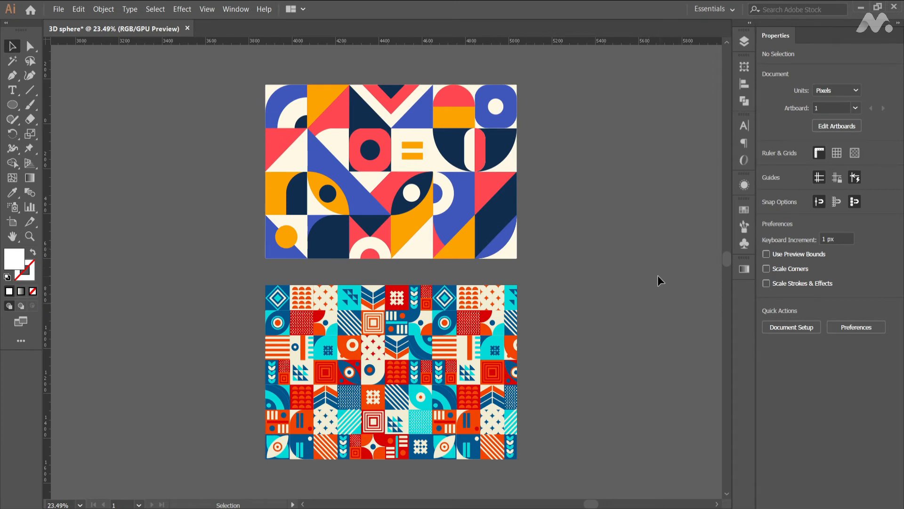
mouse_move(745, 243)
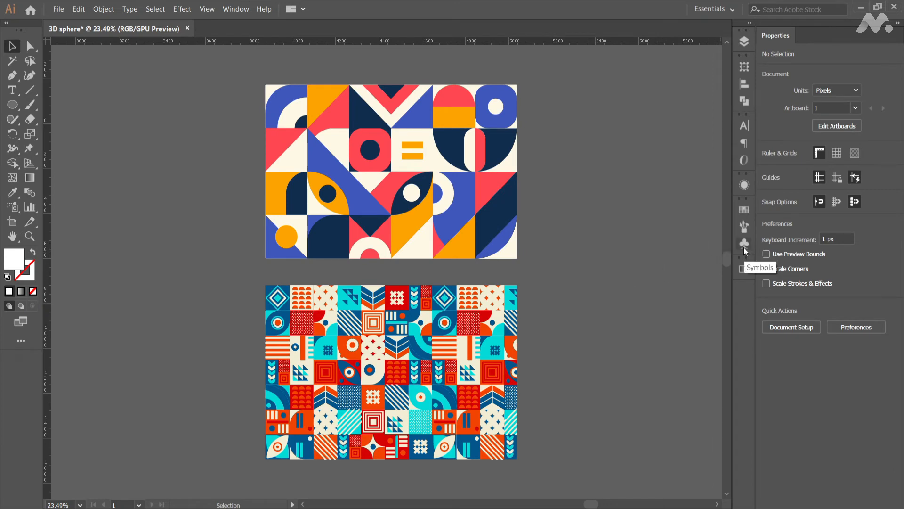
Step: Save the top geometric pattern as symbol 'Custom symbol 1' and delete the Sample patterns layer
click(234, 8)
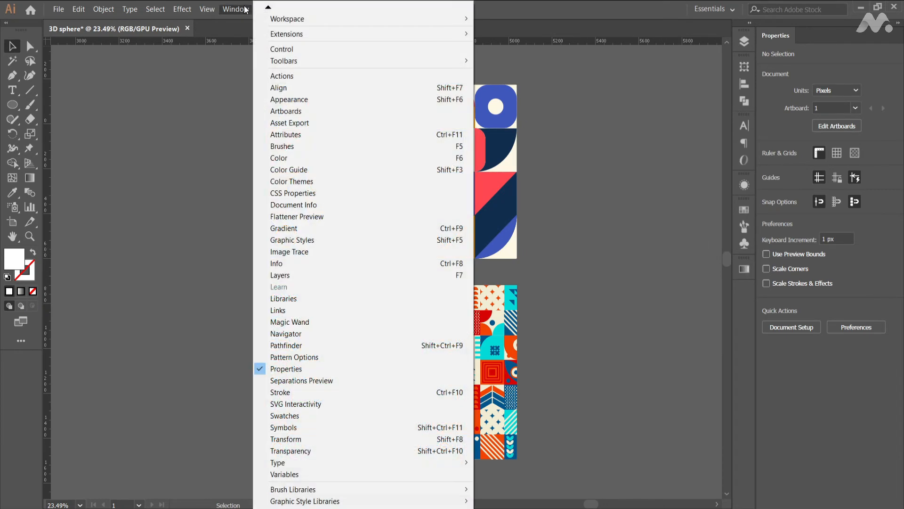
mouse_move(285, 416)
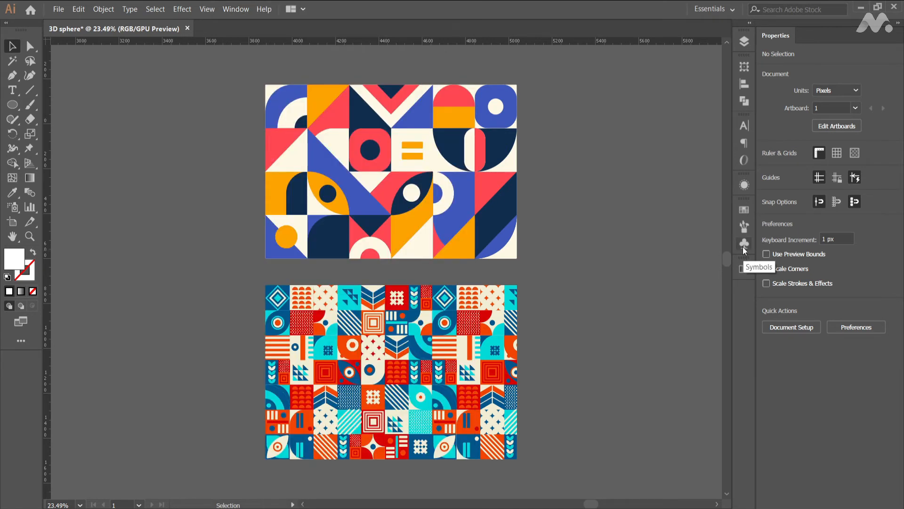
click(743, 243)
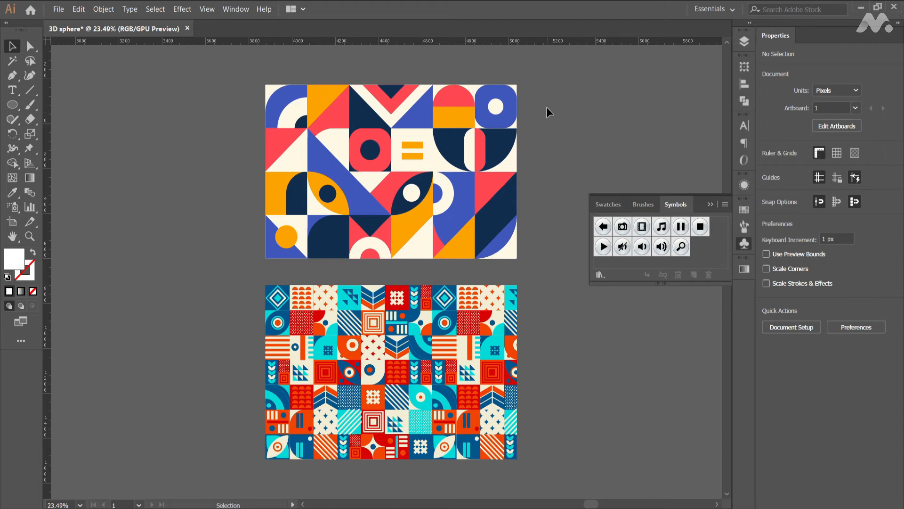
click(369, 199)
text(Sy)
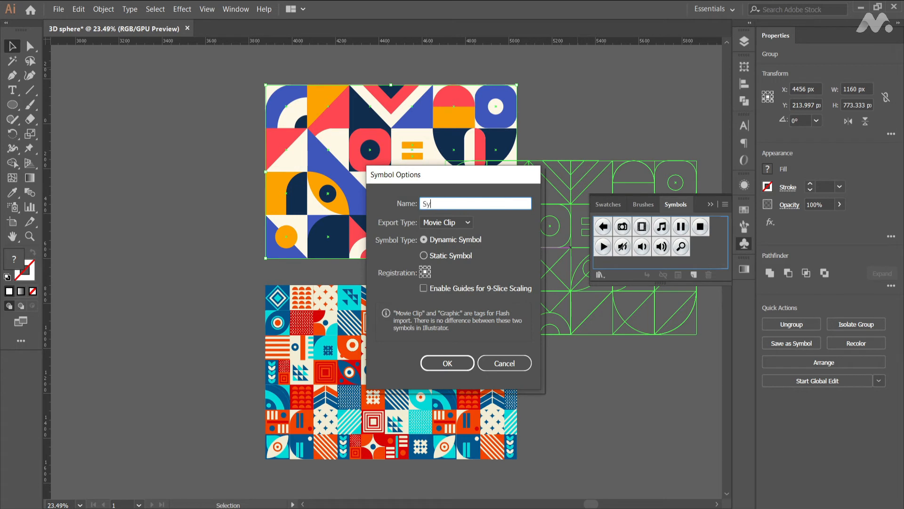
text(Custom symbol 1)
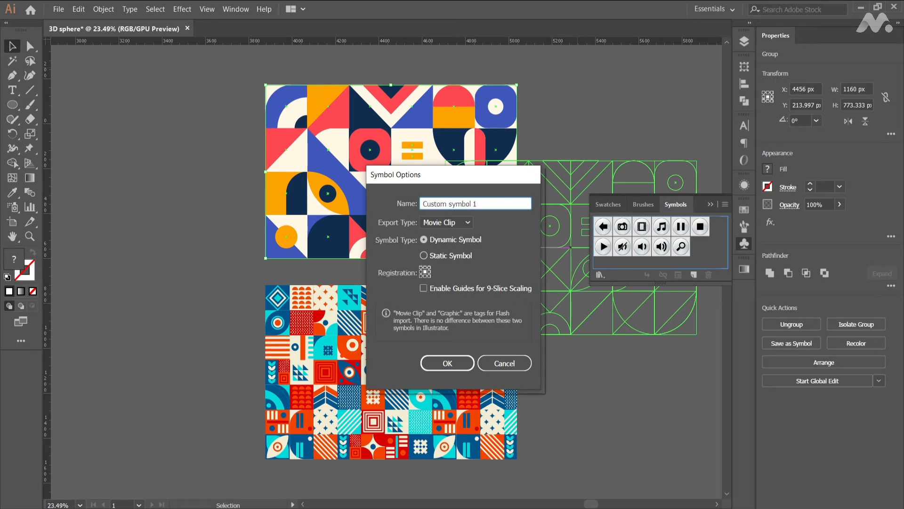
click(445, 222)
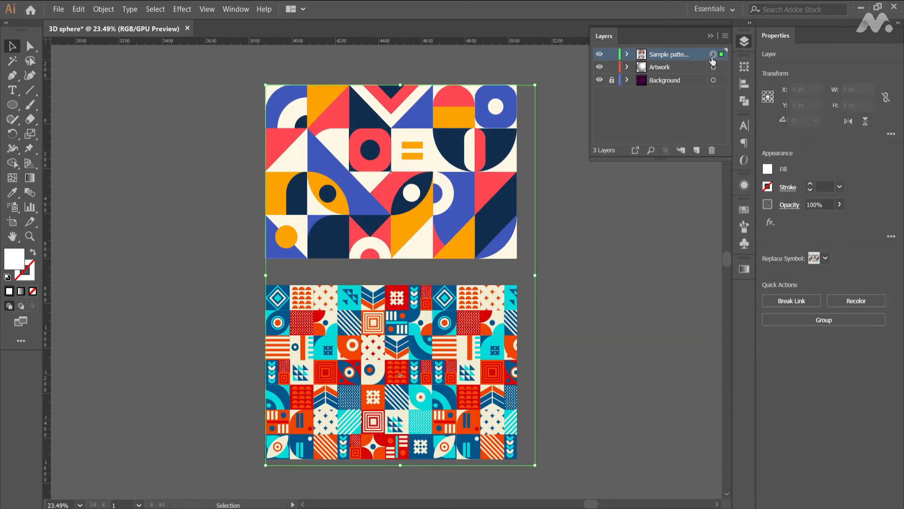
click(711, 150)
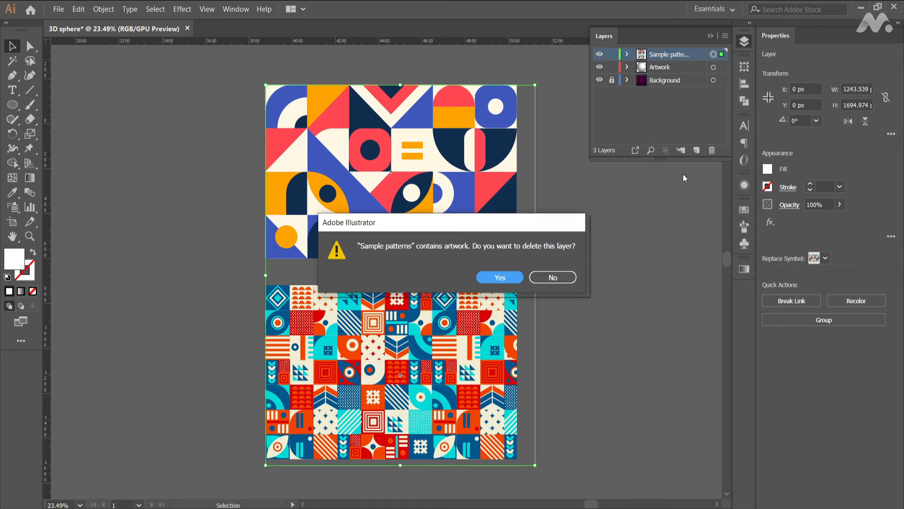
Step: Reopen the sphere's 3D Revolve with Preview on and map the geometric pattern symbol onto its surface
click(499, 277)
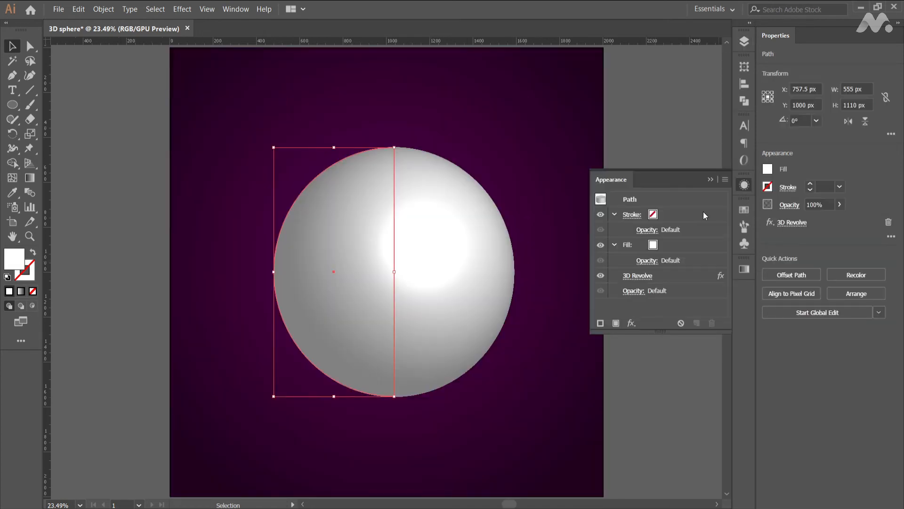
click(791, 221)
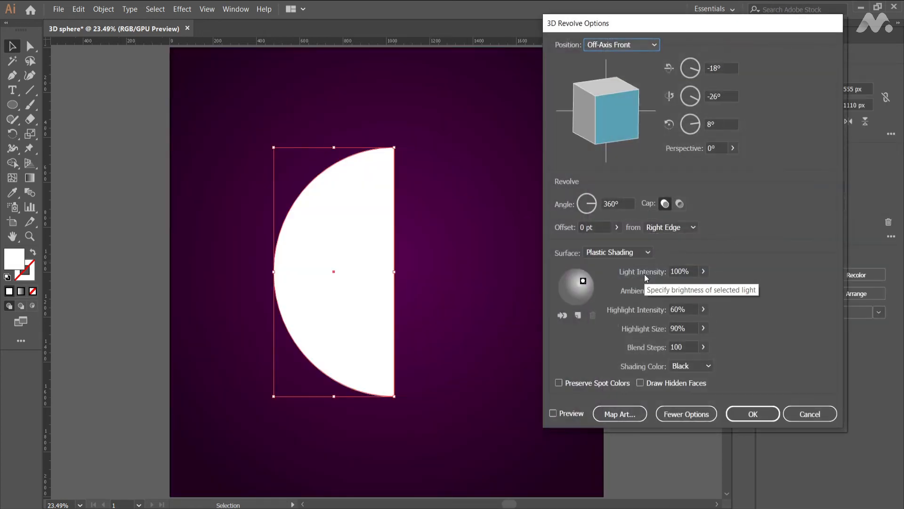
click(552, 414)
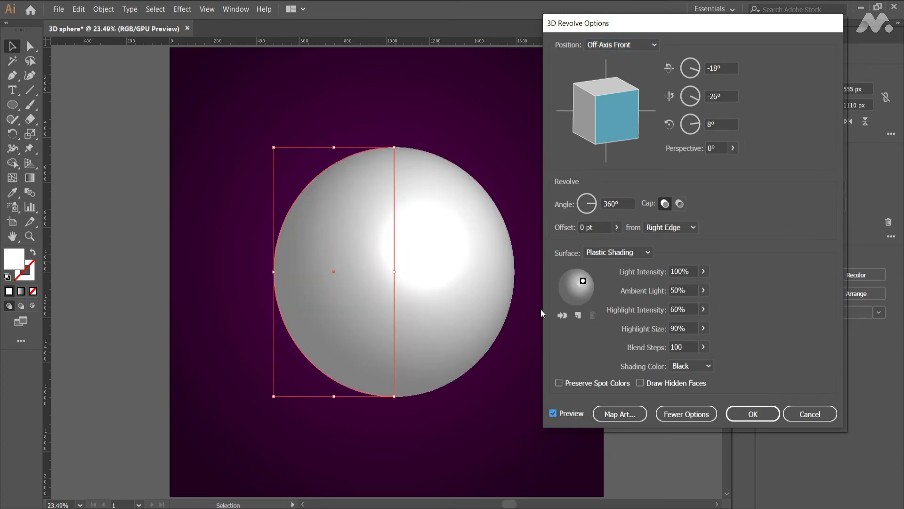
mouse_move(629, 419)
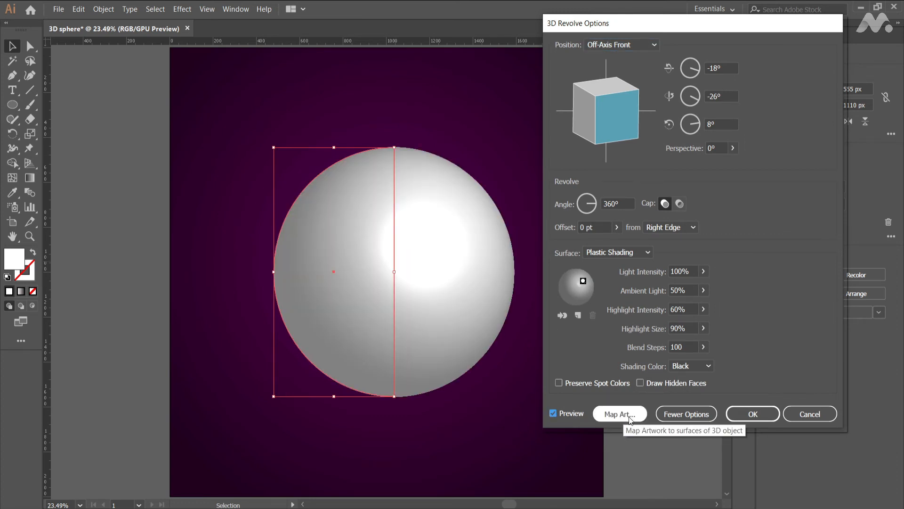
click(619, 414)
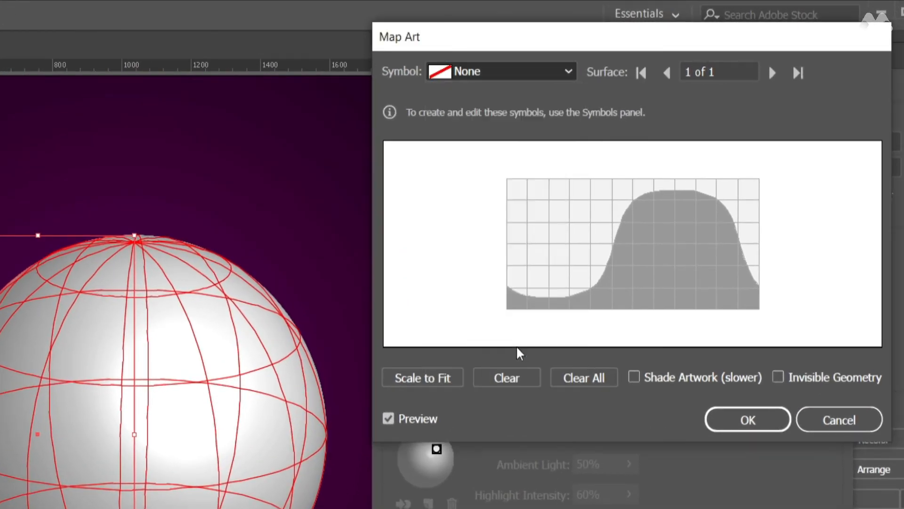
click(500, 71)
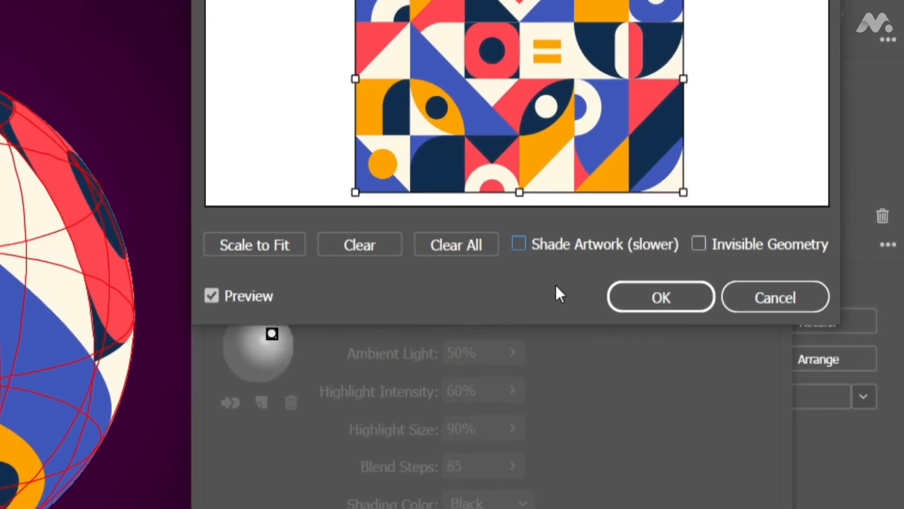
click(519, 244)
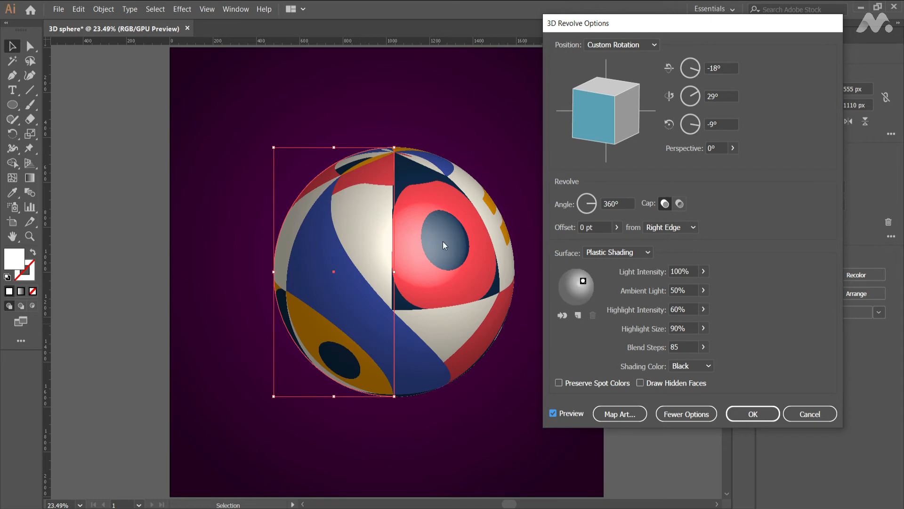
click(752, 413)
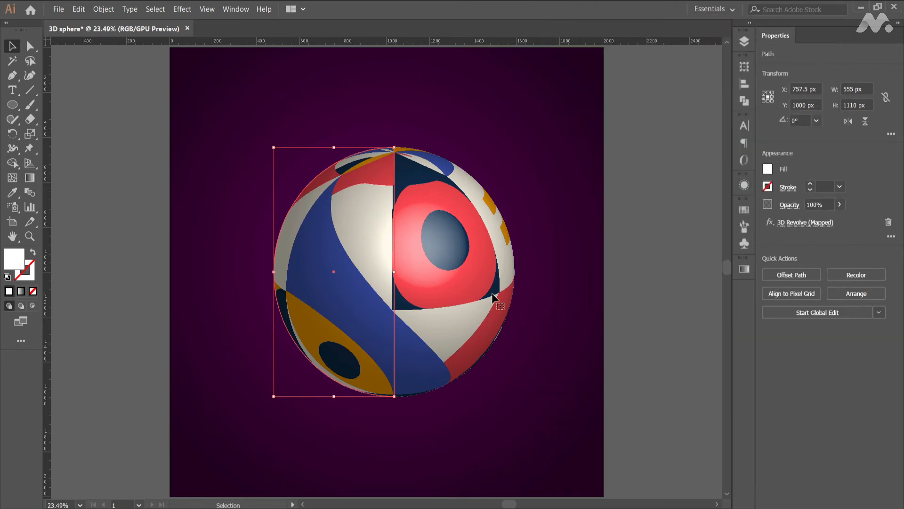
Step: Readjust the patterned sphere's rotation in 3D Revolve Options and show the Layers panel
click(805, 222)
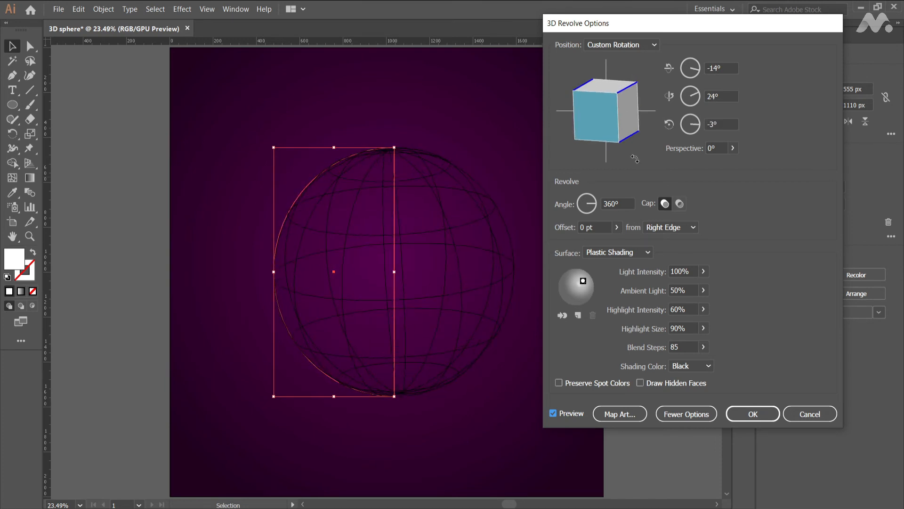
click(752, 414)
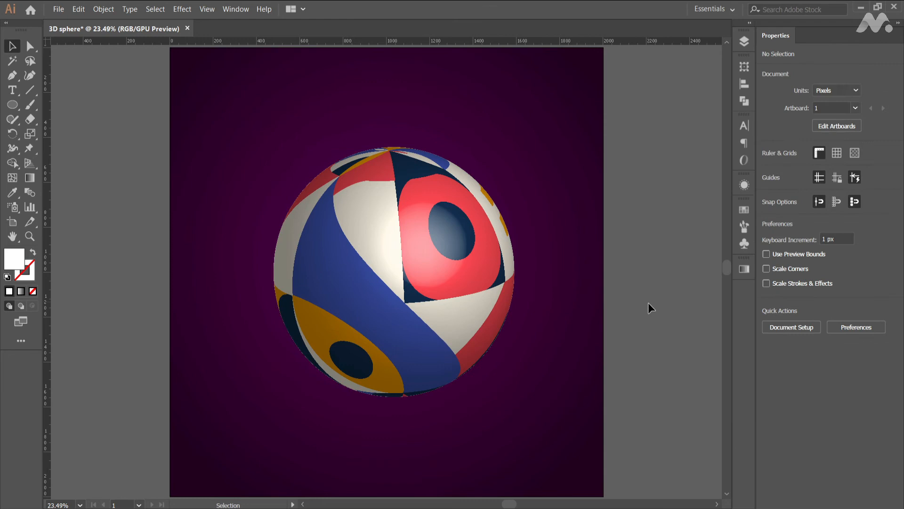
click(744, 41)
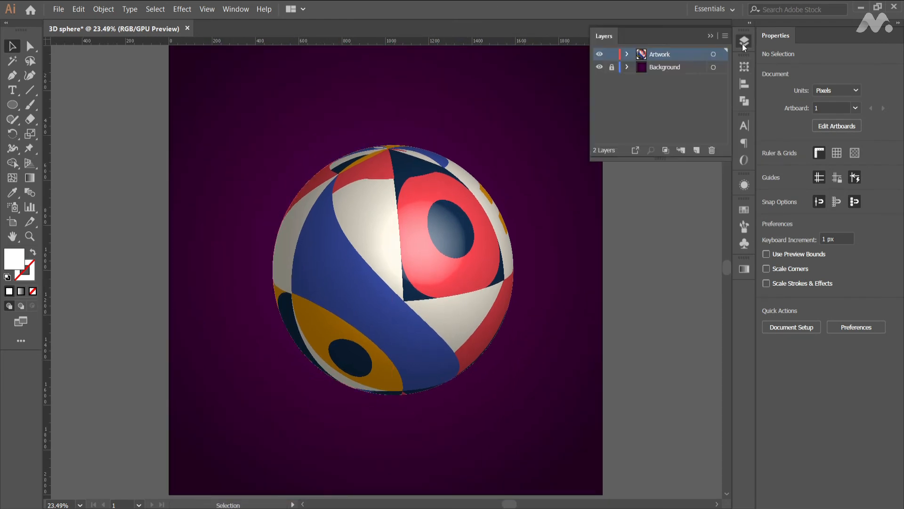
Step: Create a layer named Shadow and draw a thin flat ellipse beneath the sphere
text(Shadow)
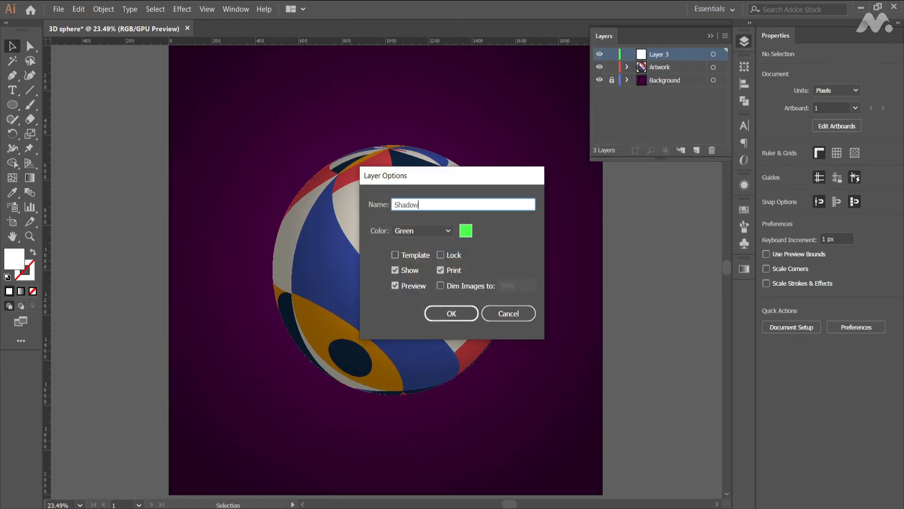
click(452, 313)
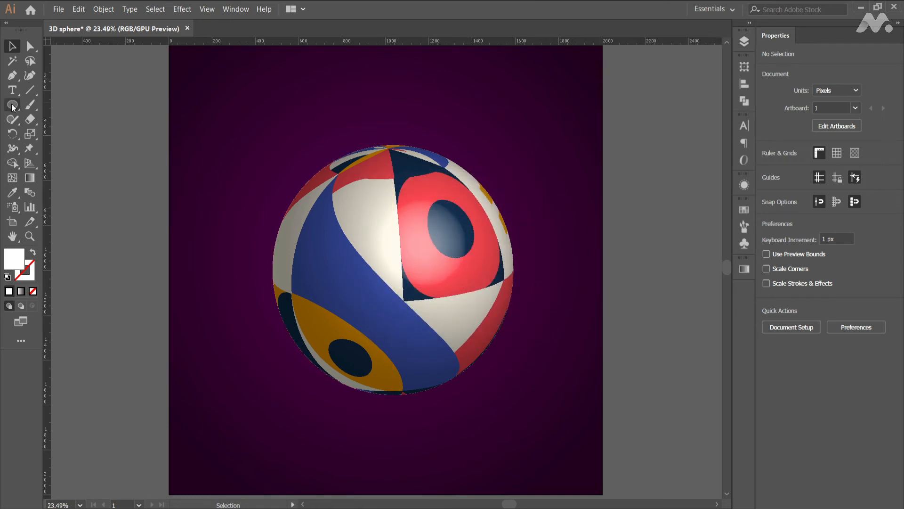
drag(275, 400, 493, 400)
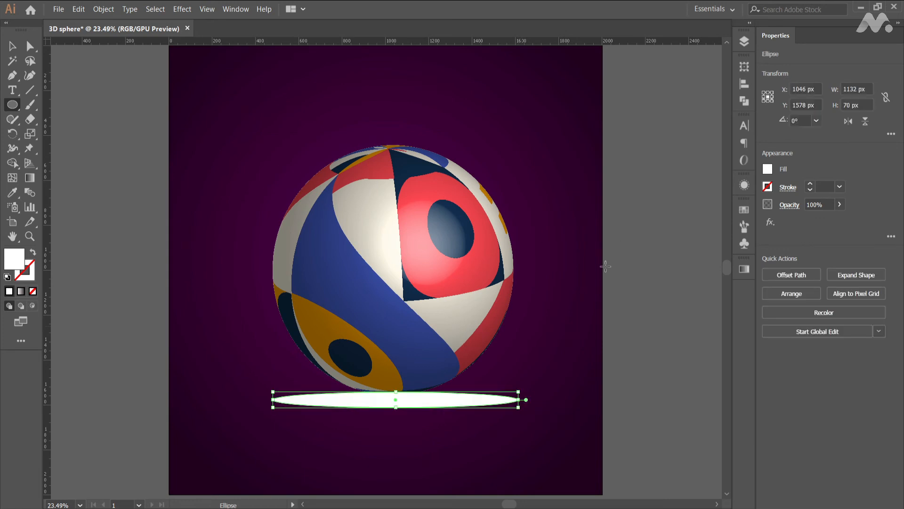
Step: Fill the ellipse with a gradient of dark purple stops that turn transparent at the edges
click(768, 169)
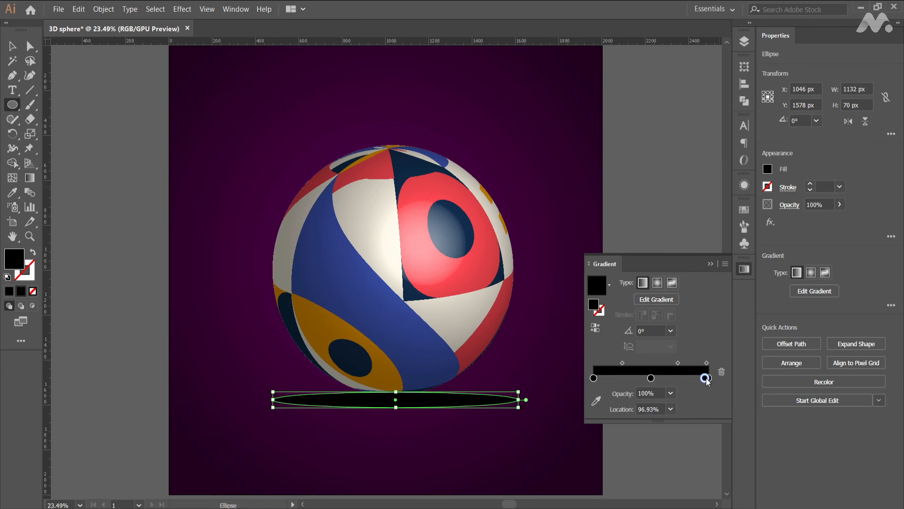
double_click(707, 378)
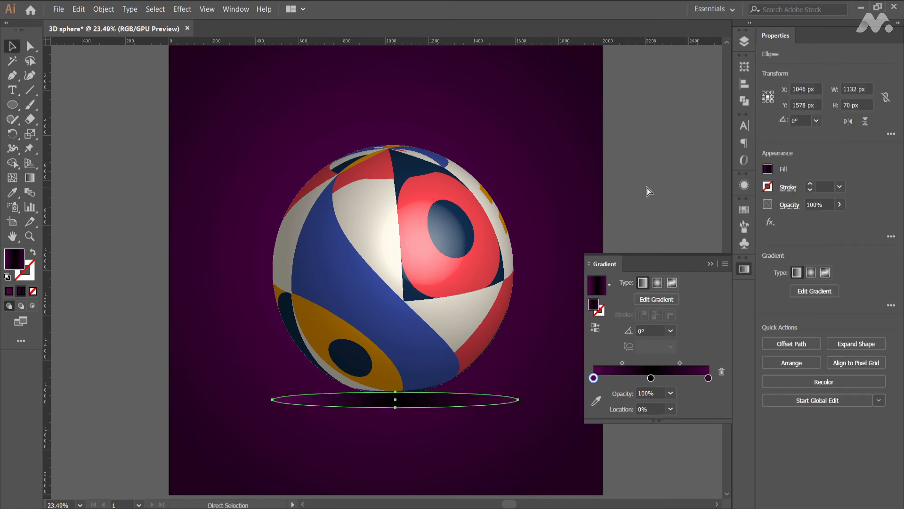
click(671, 409)
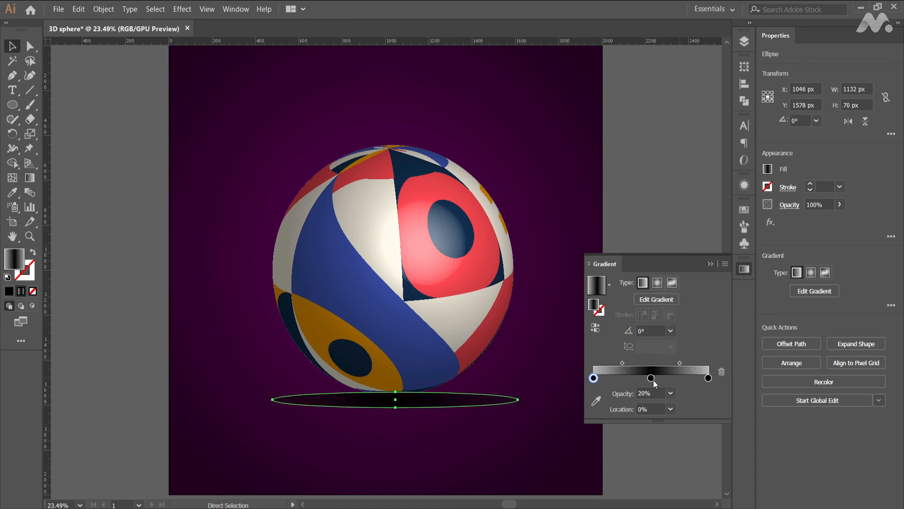
click(664, 240)
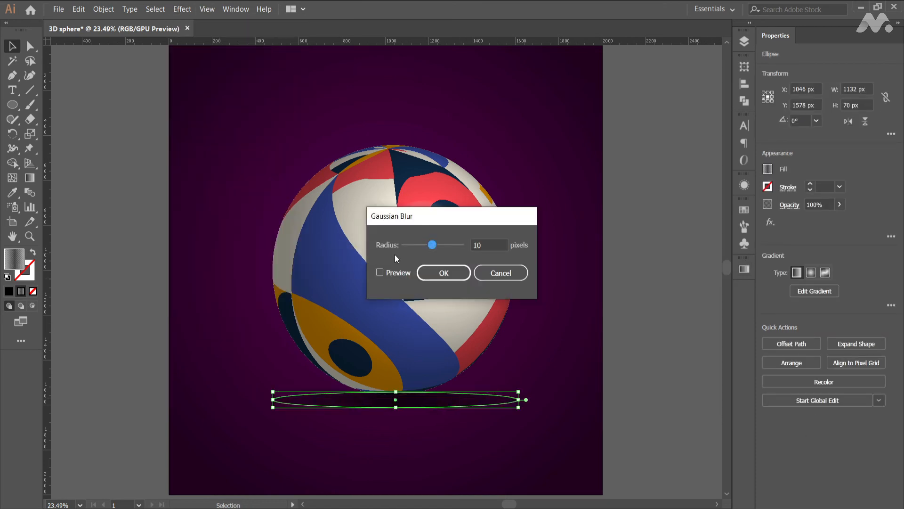
Step: Apply the 10-pixel Gaussian blur to the shadow ellipse and deselect it
click(442, 272)
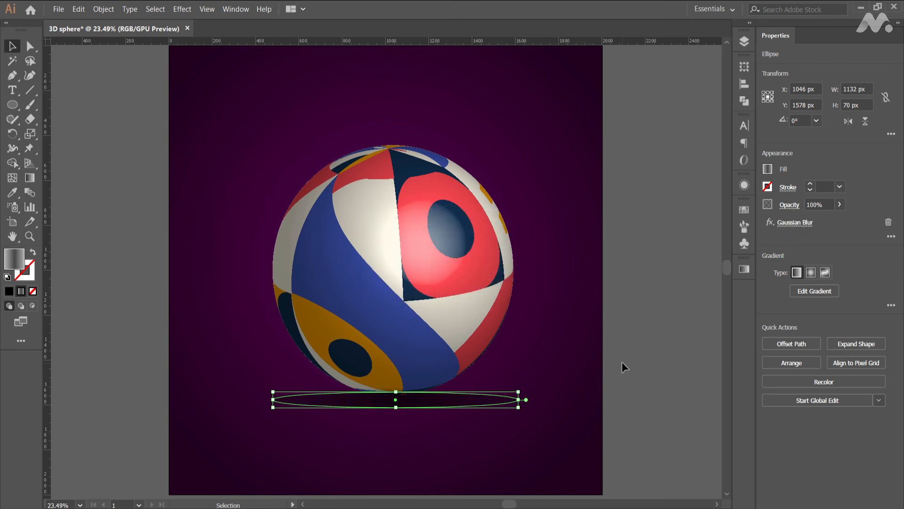
click(745, 41)
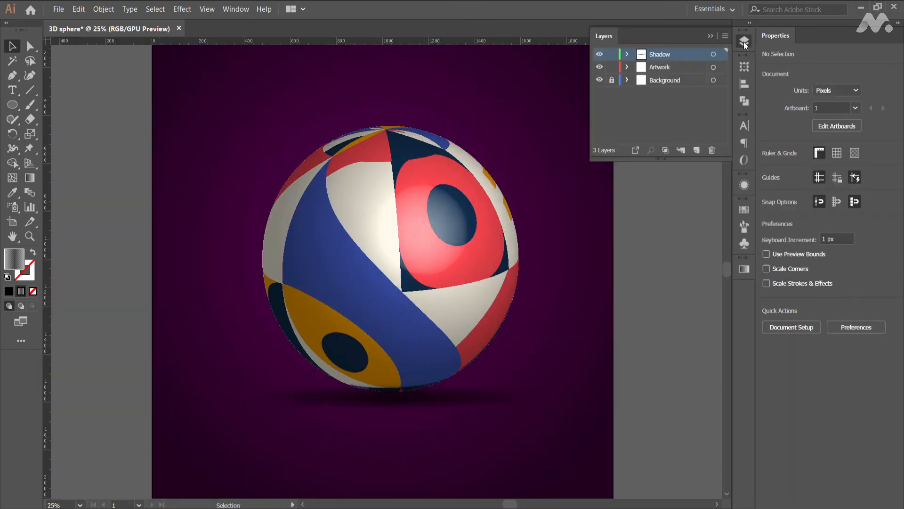
click(744, 43)
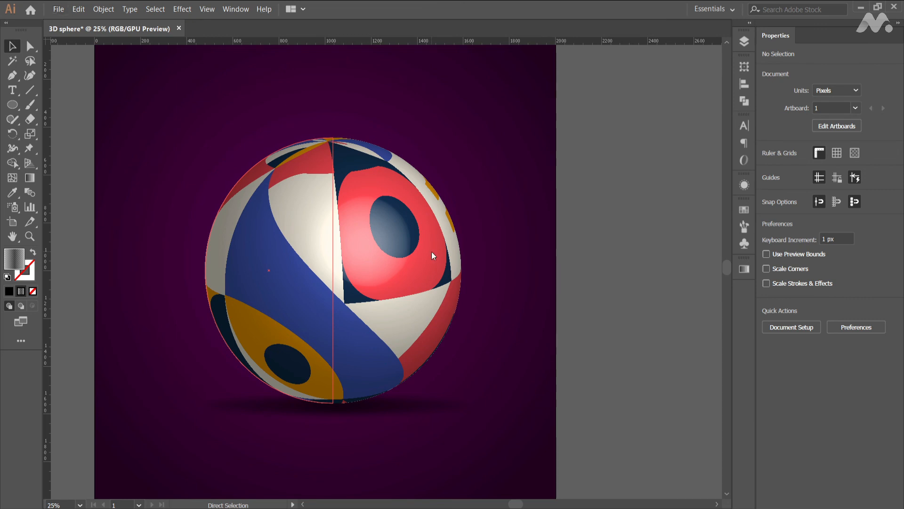
mouse_move(441, 326)
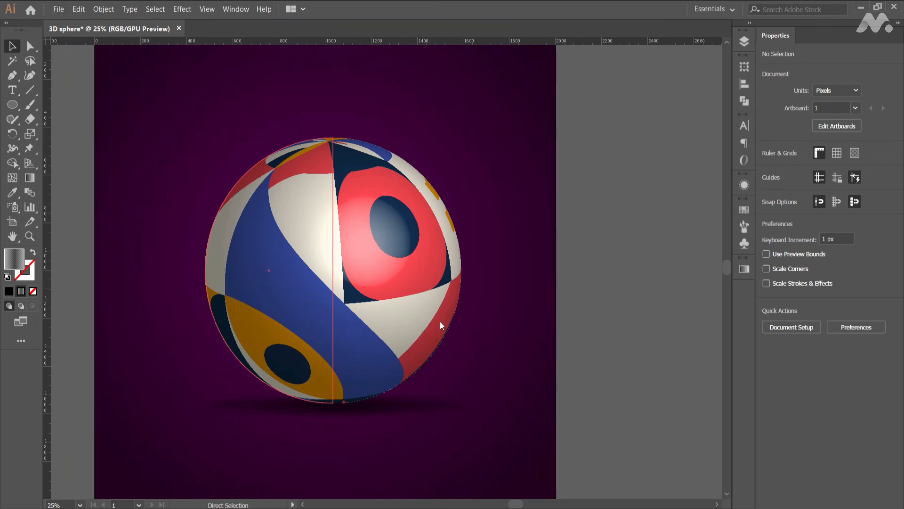
mouse_move(419, 313)
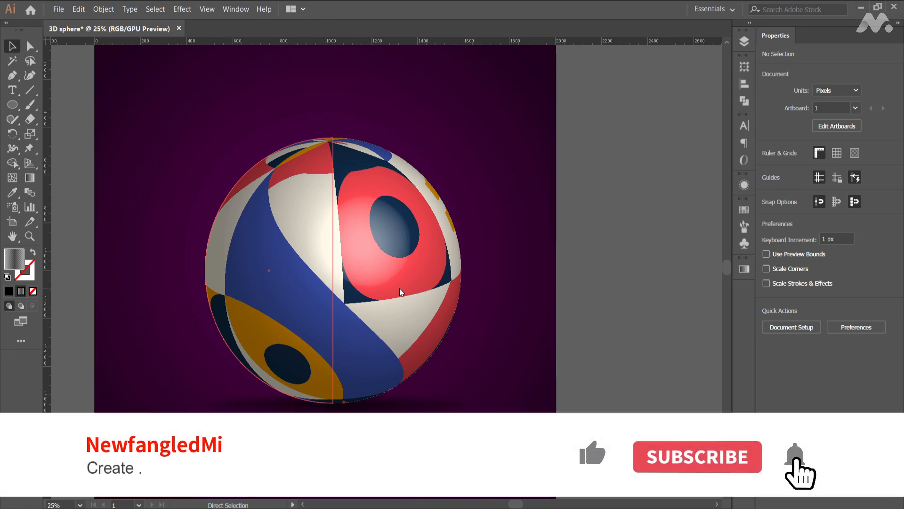
click(797, 464)
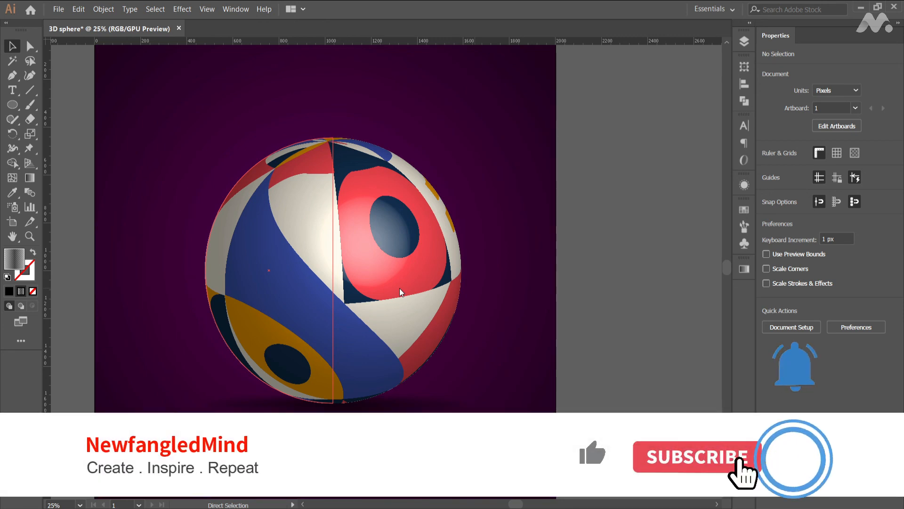